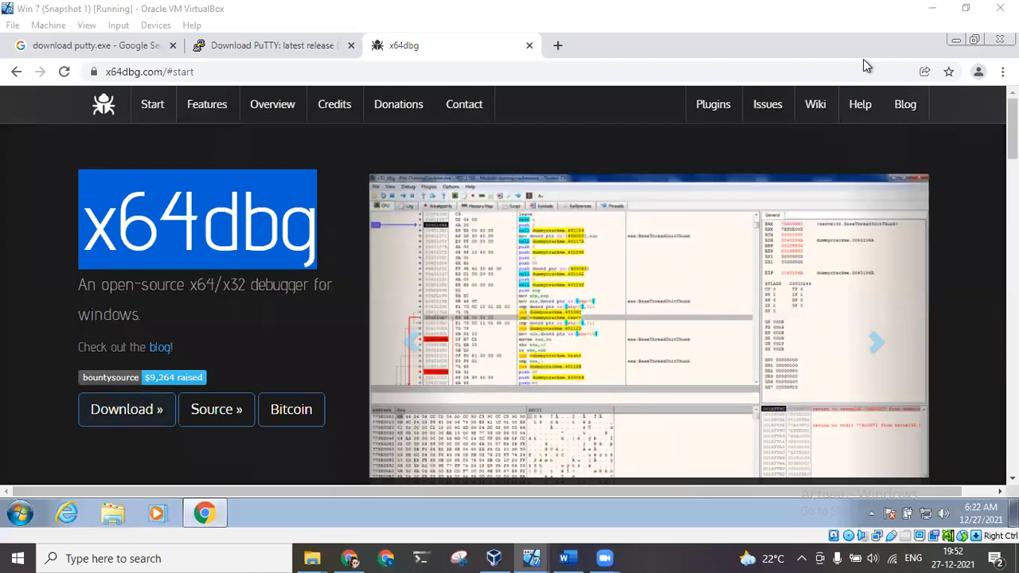
- Minimize the Chrome window showing the x64dbg site to reveal the Windows 7 desktop
click(875, 342)
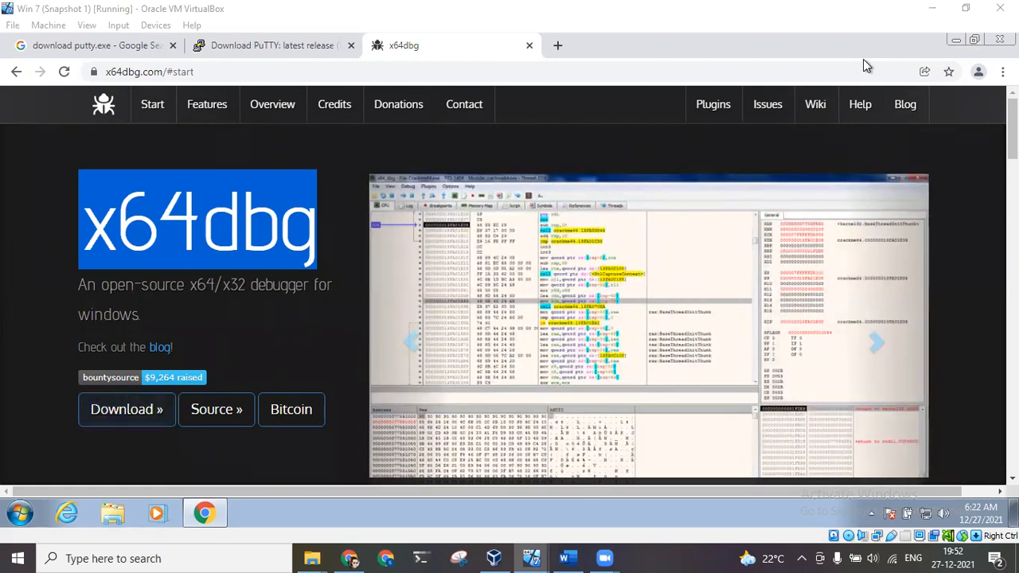
click(876, 342)
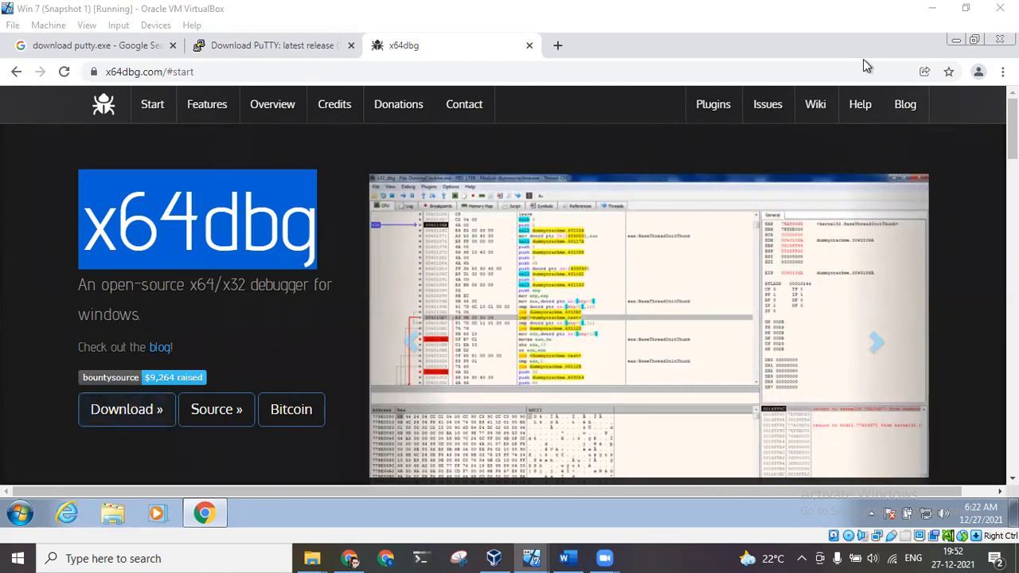
click(875, 342)
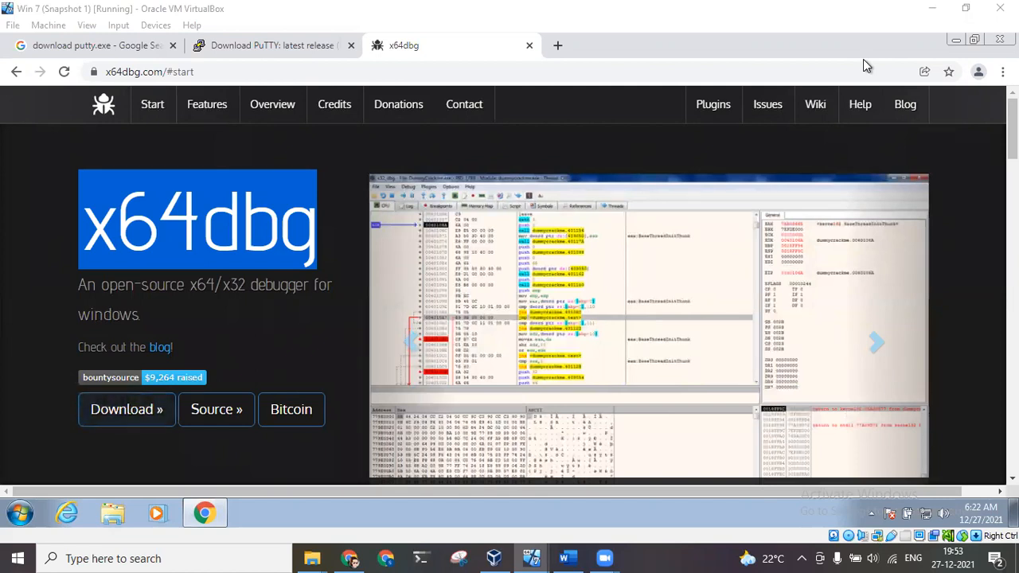
click(875, 342)
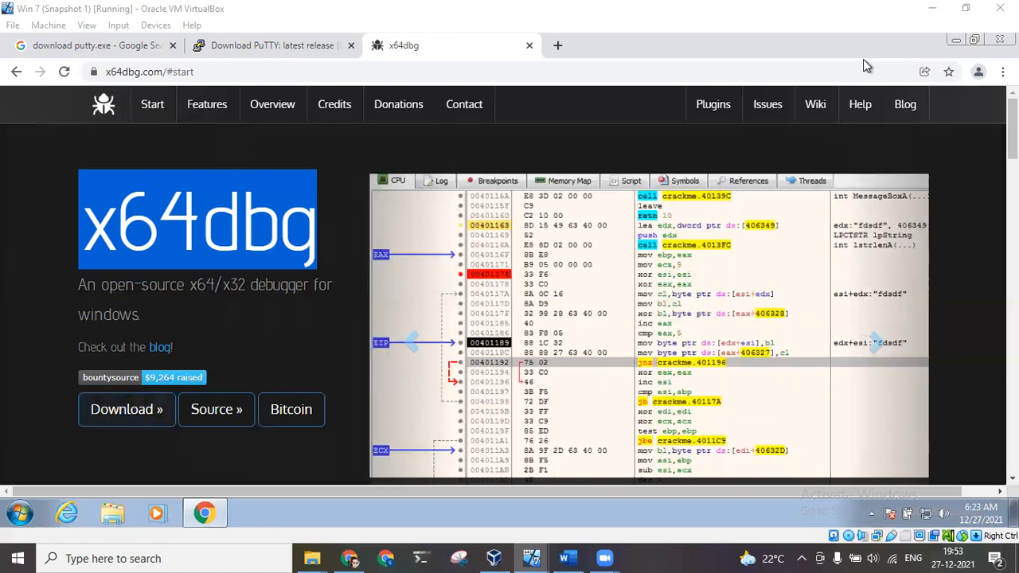
right_click(692, 278)
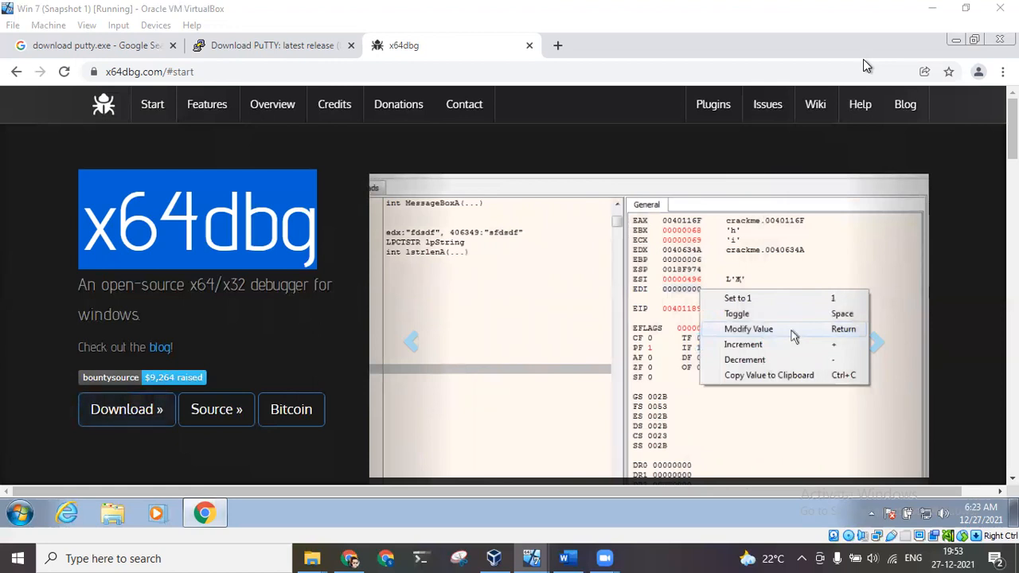
mouse_move(117, 211)
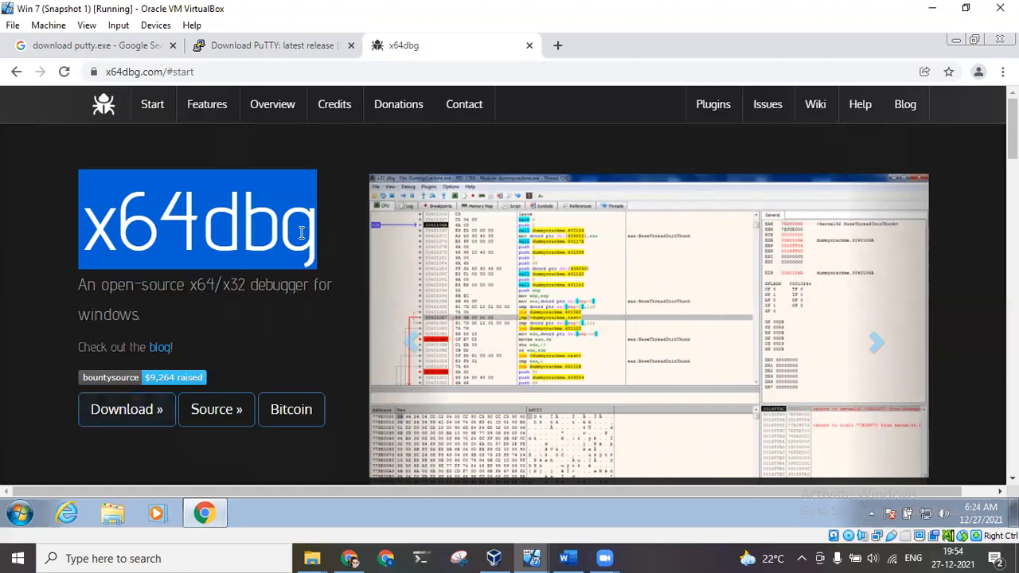
click(270, 46)
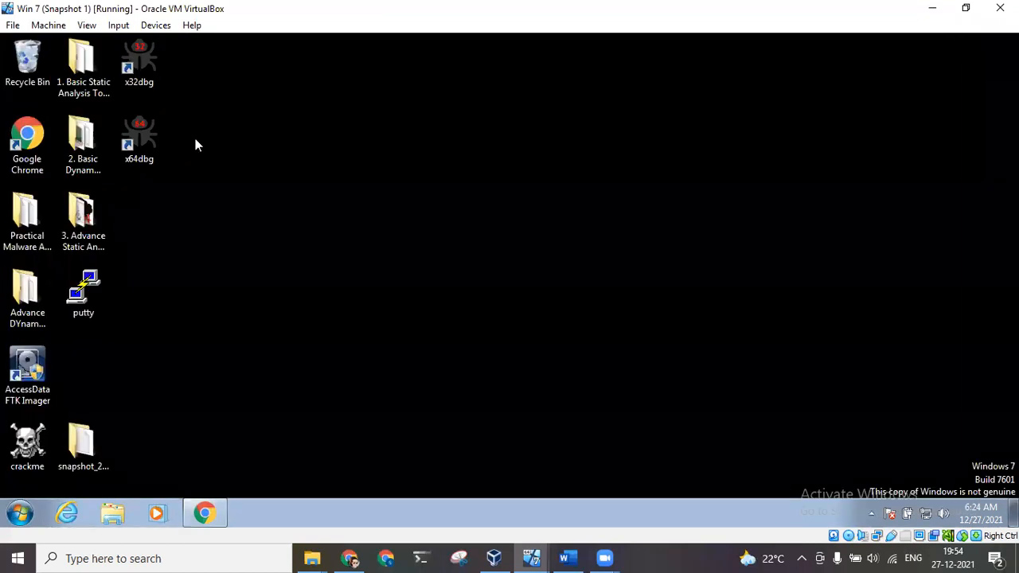
click(82, 294)
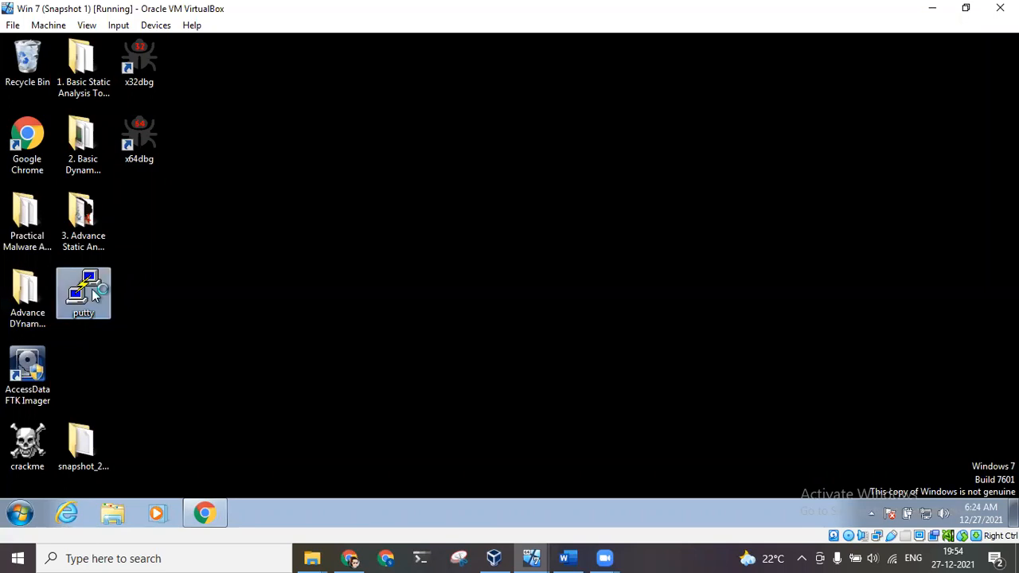
double_click(83, 293)
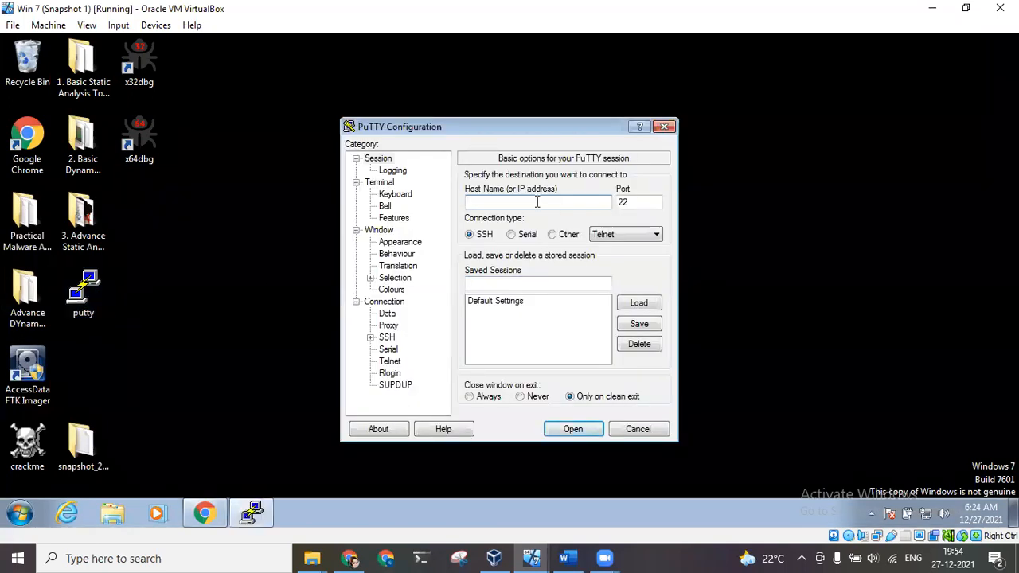
text(192.168)
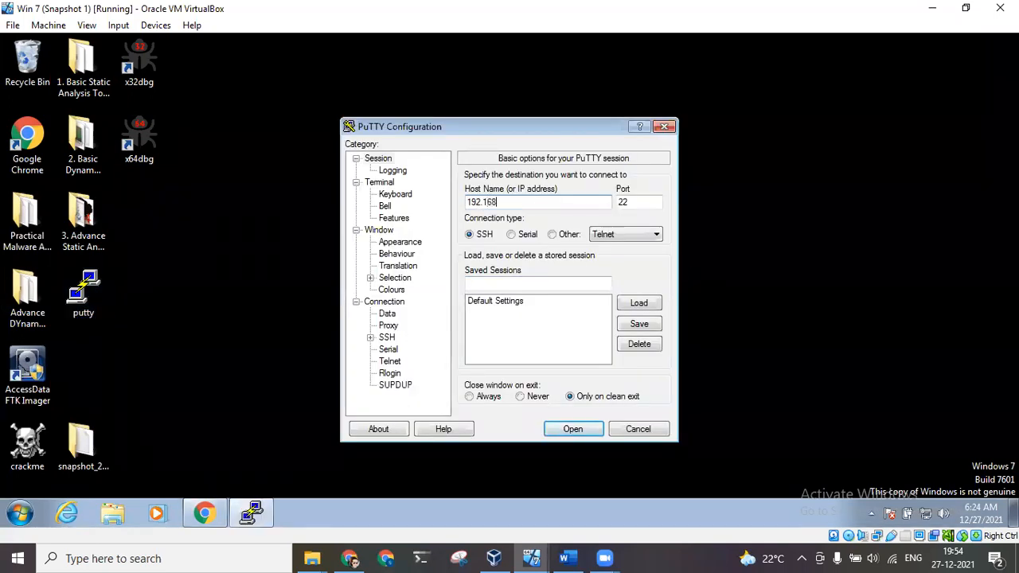
text(.29.8)
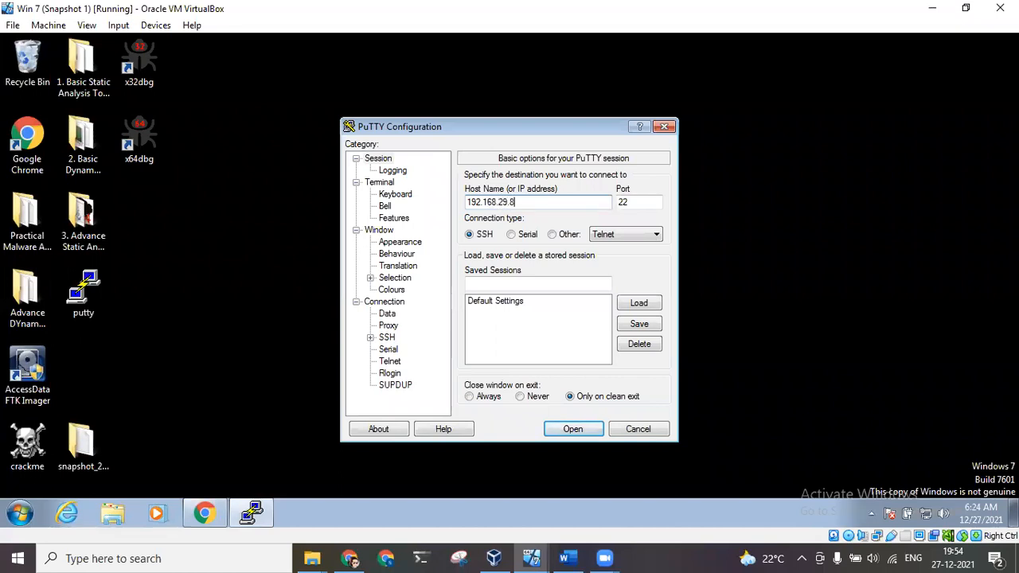
mouse_move(551, 205)
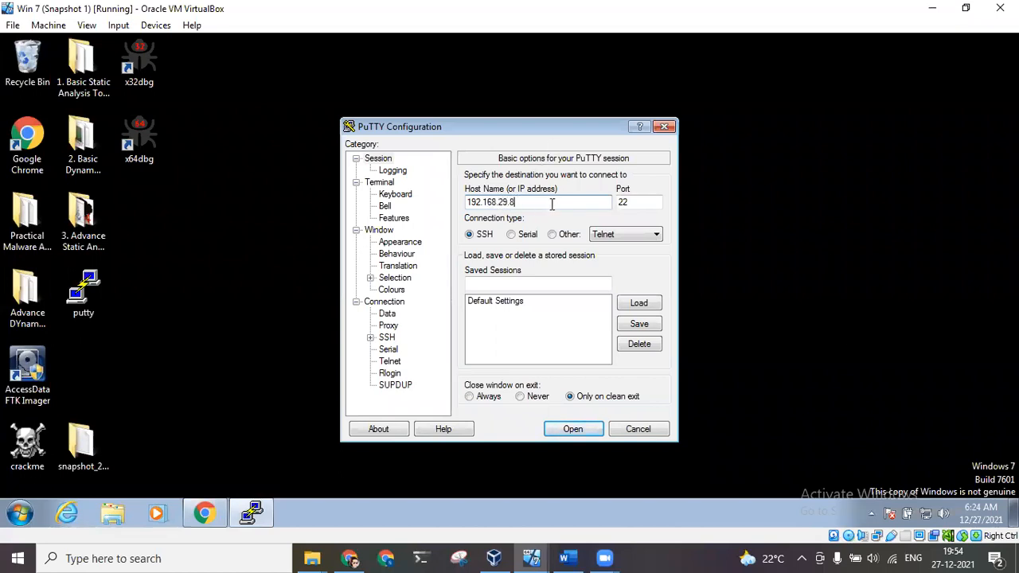
click(572, 428)
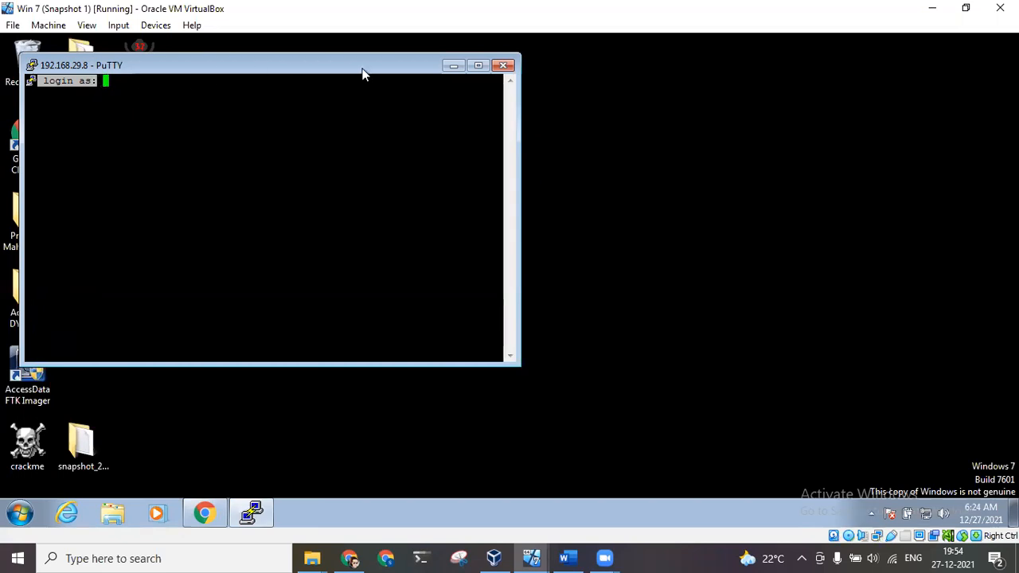
click(503, 66)
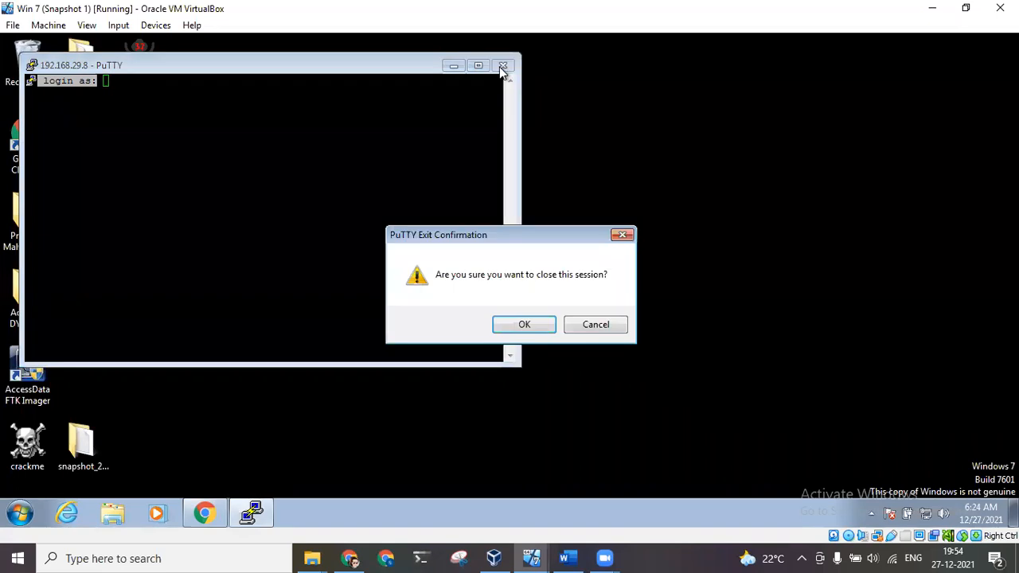
click(524, 324)
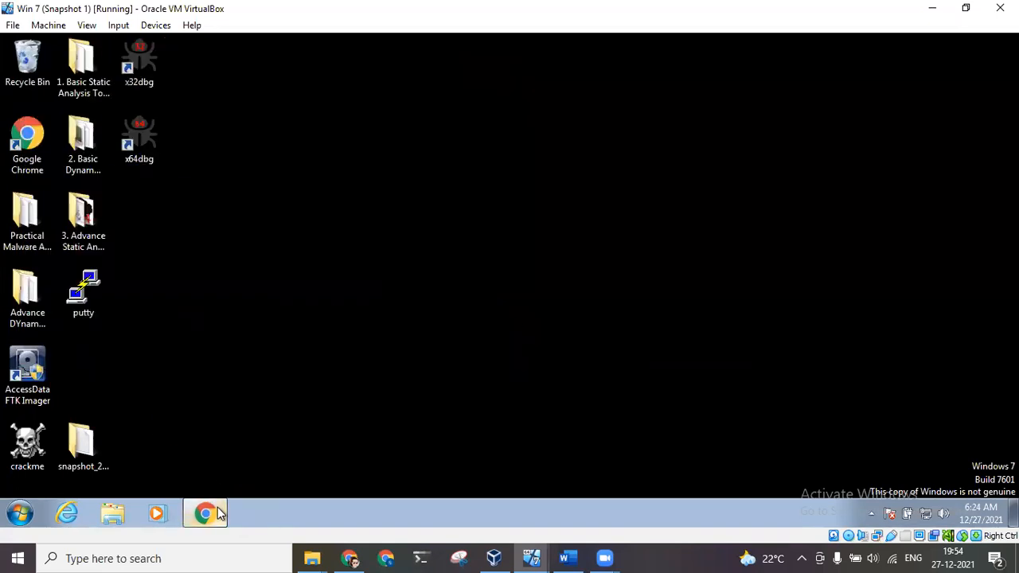
click(205, 512)
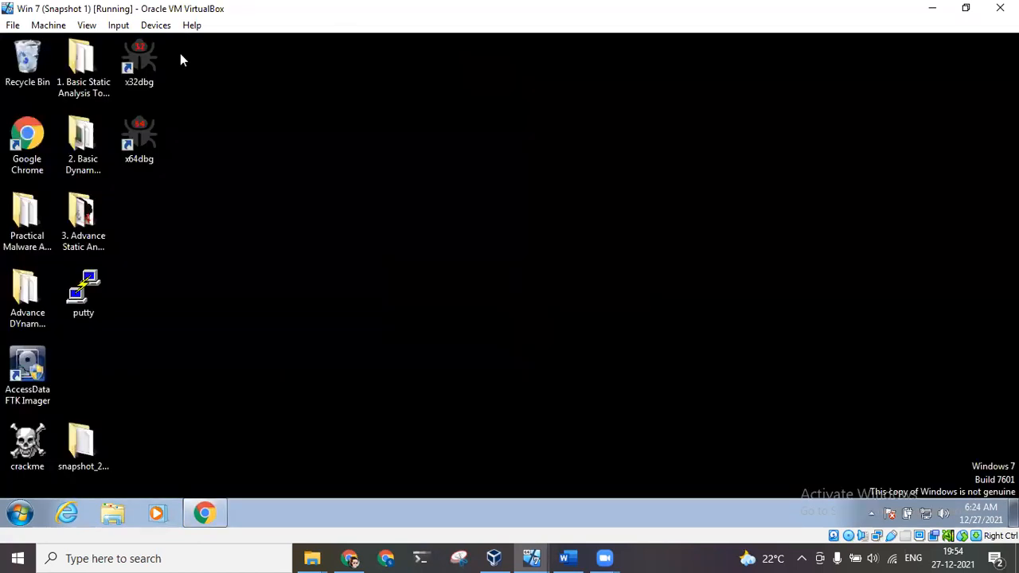
- Launch x32dbg, load putty.exe, and run it to its entry-point breakpoint
double_click(139, 60)
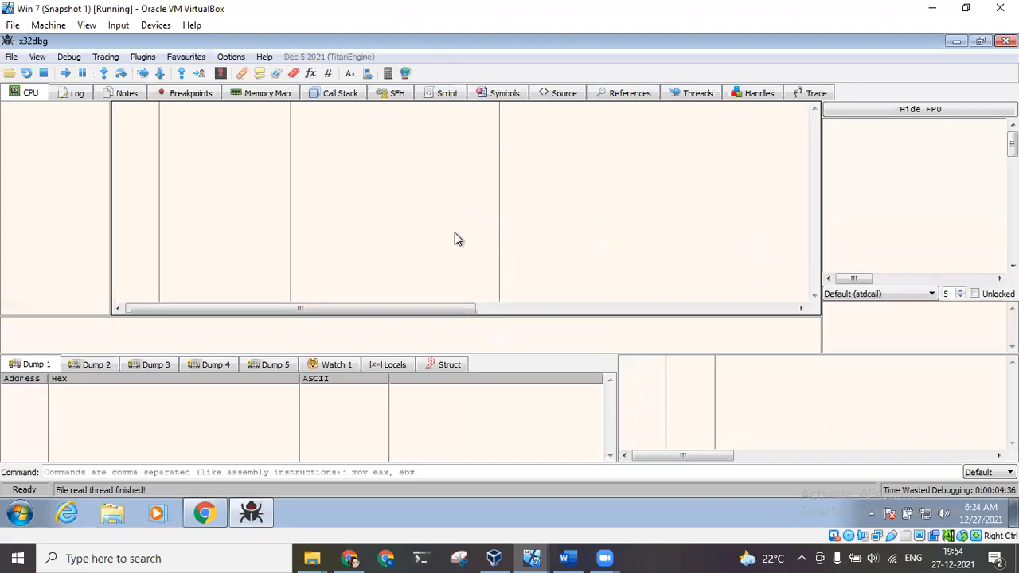
click(12, 57)
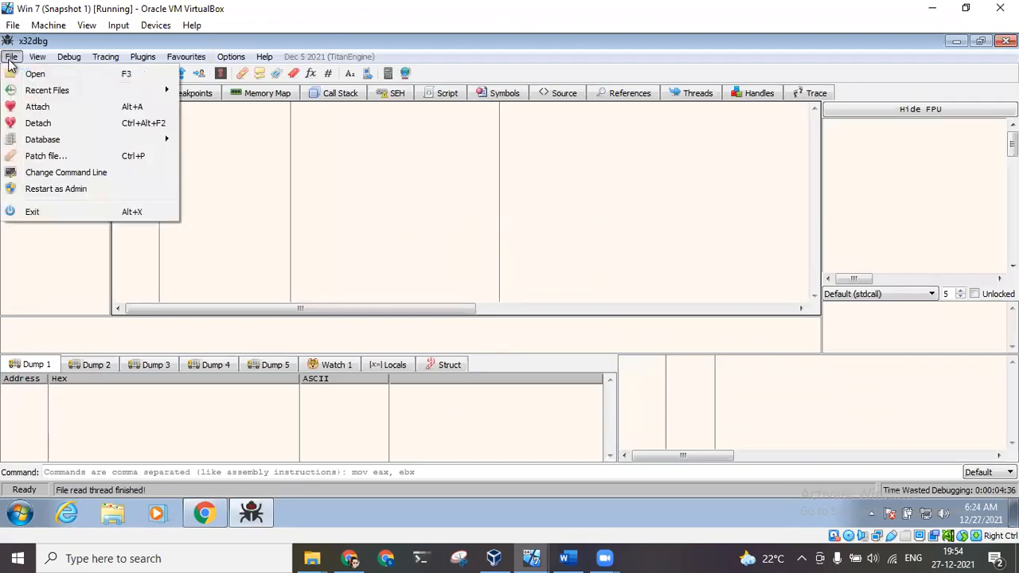
click(35, 73)
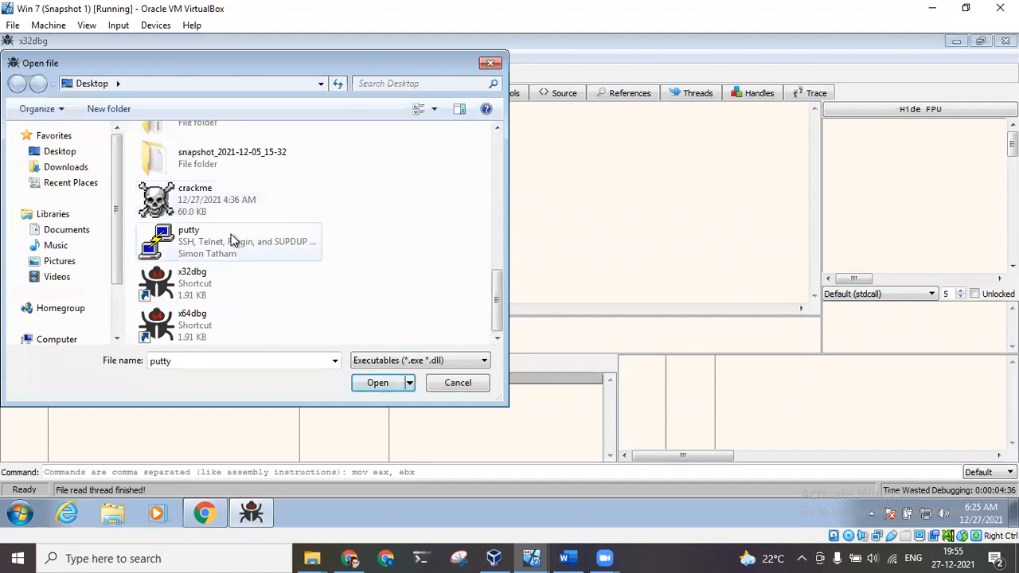
click(377, 381)
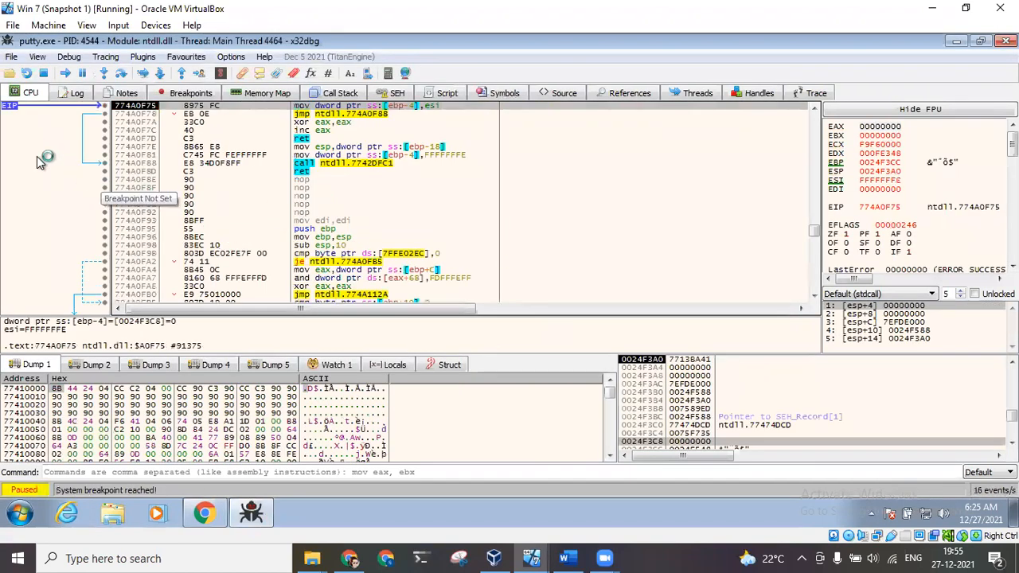
mouse_move(378, 219)
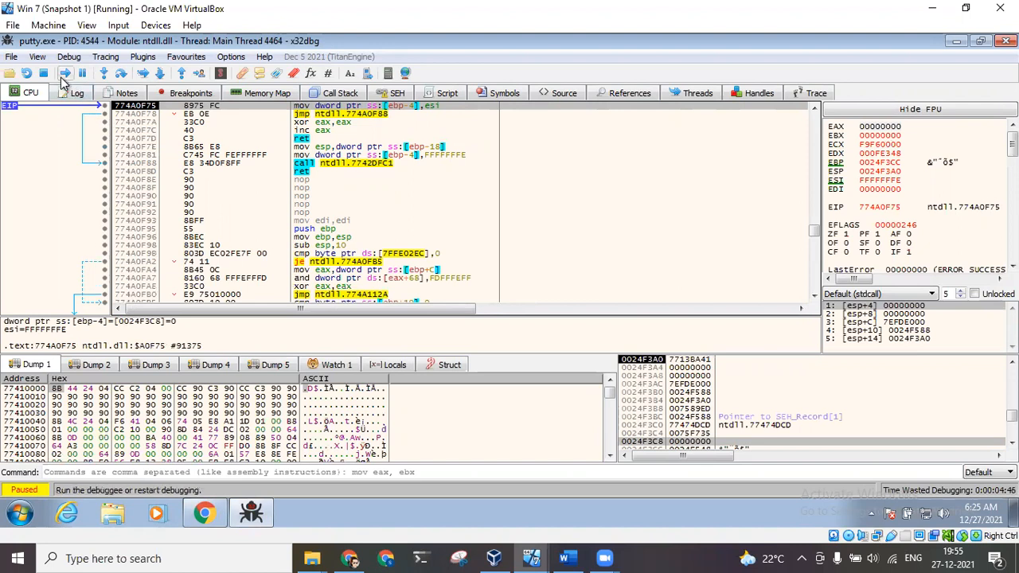
click(74, 72)
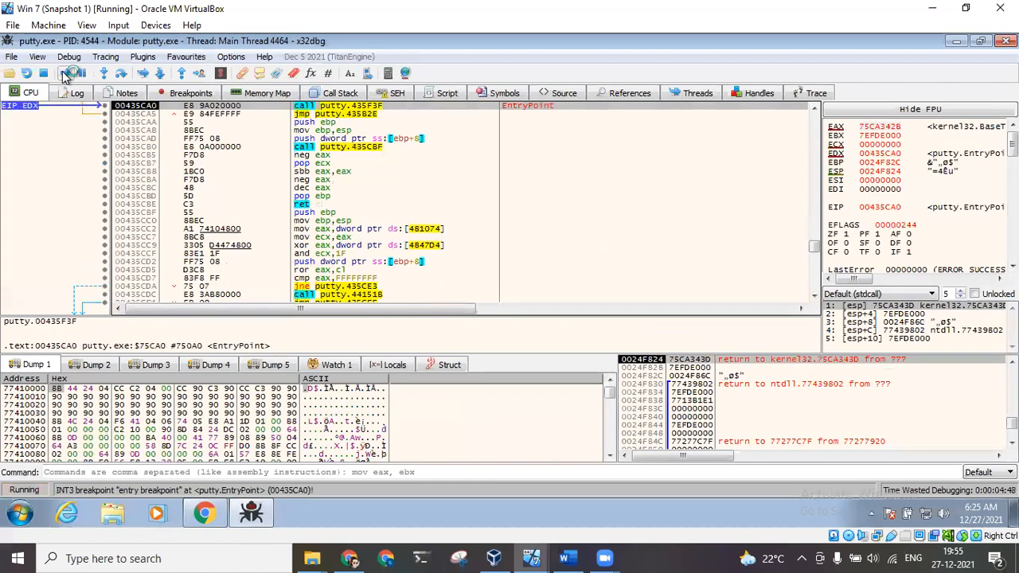
click(74, 73)
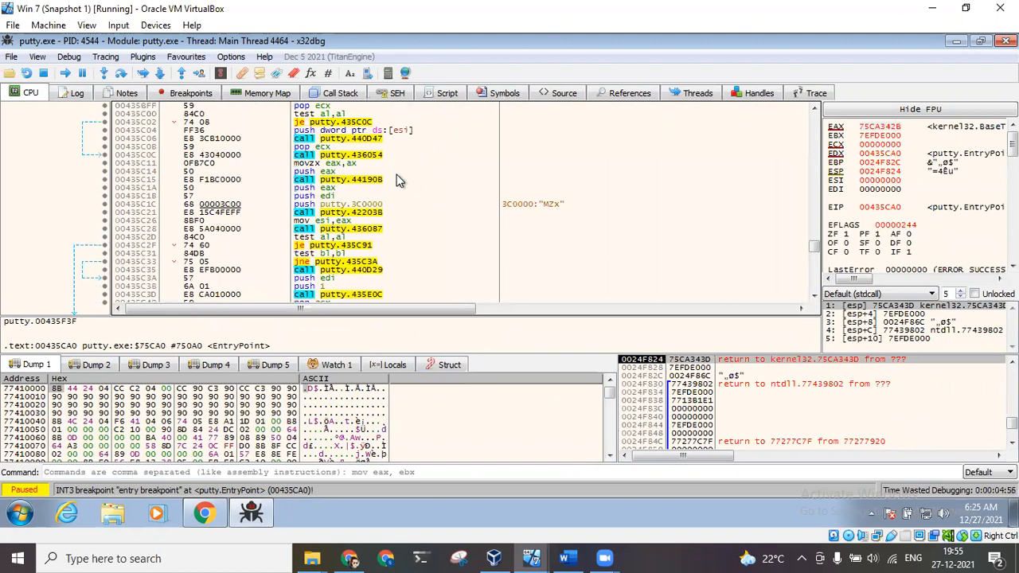
mouse_move(334, 199)
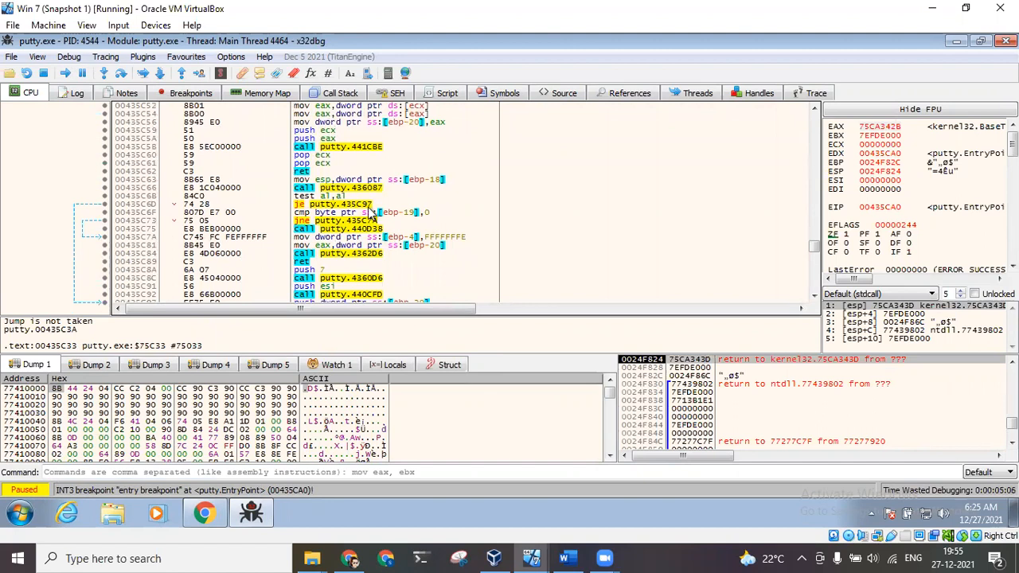
mouse_move(389, 145)
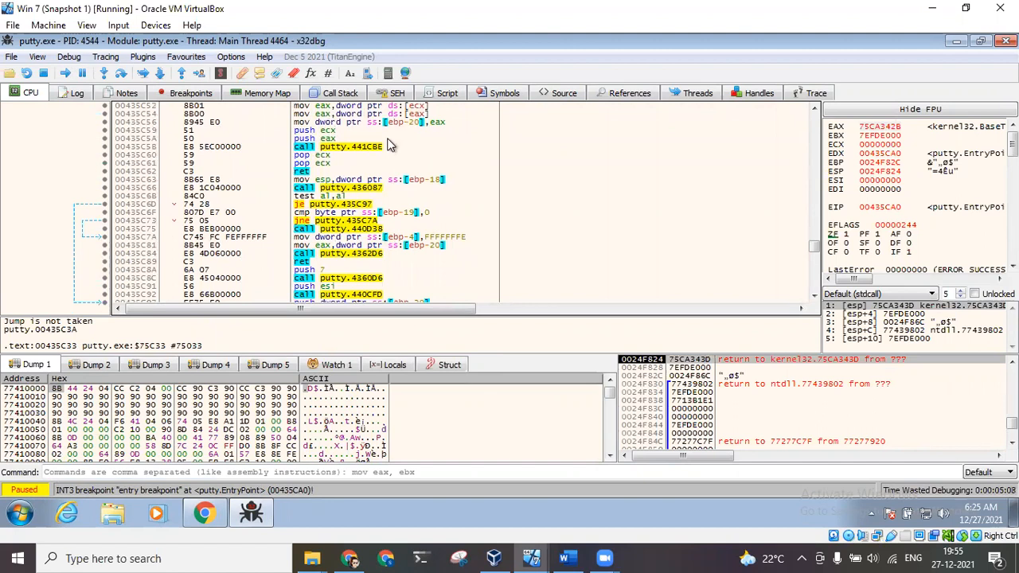
mouse_move(410, 151)
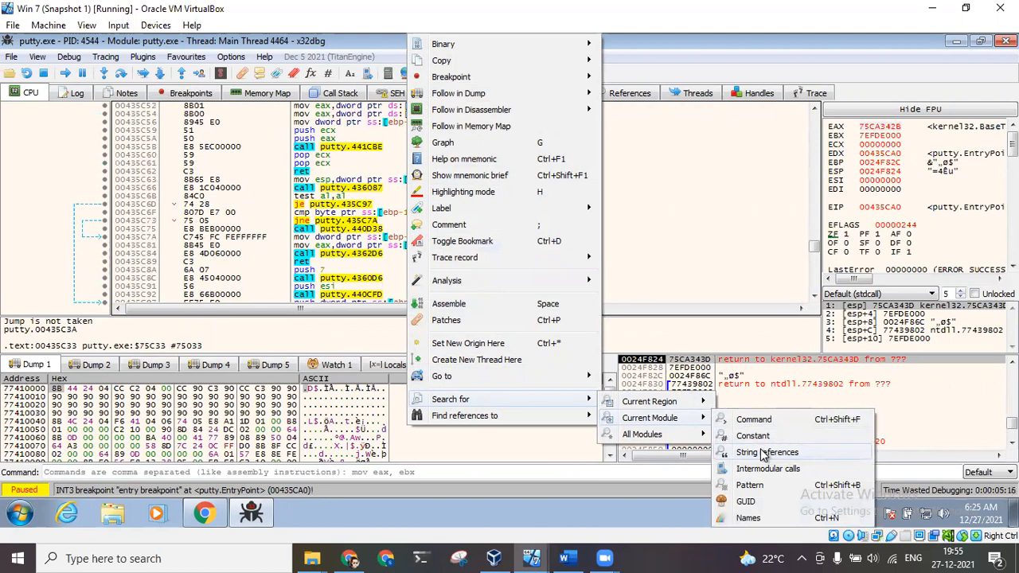
- List putty.exe's string references and filter them for 'Login as'
click(766, 451)
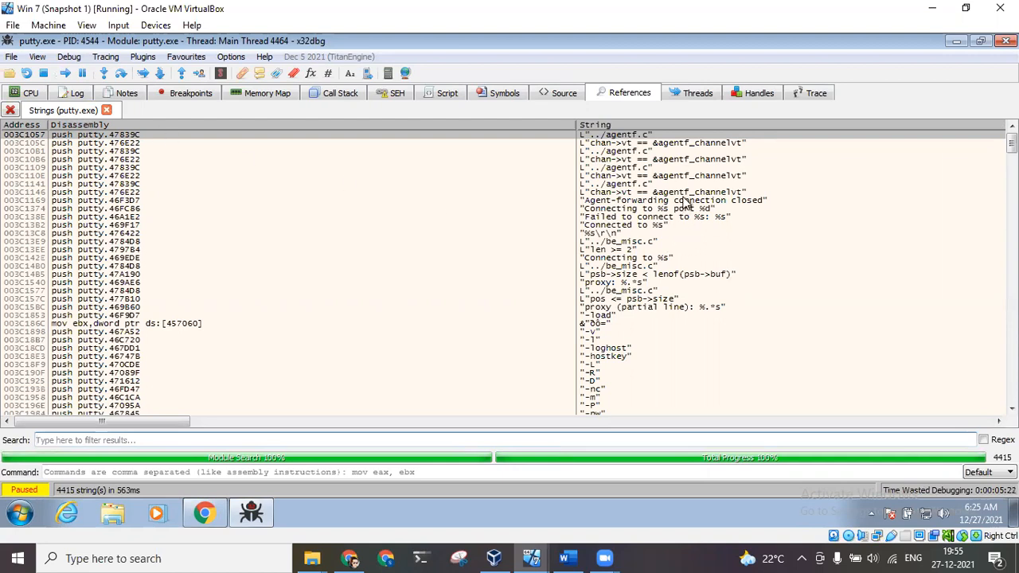
scroll(down, 3)
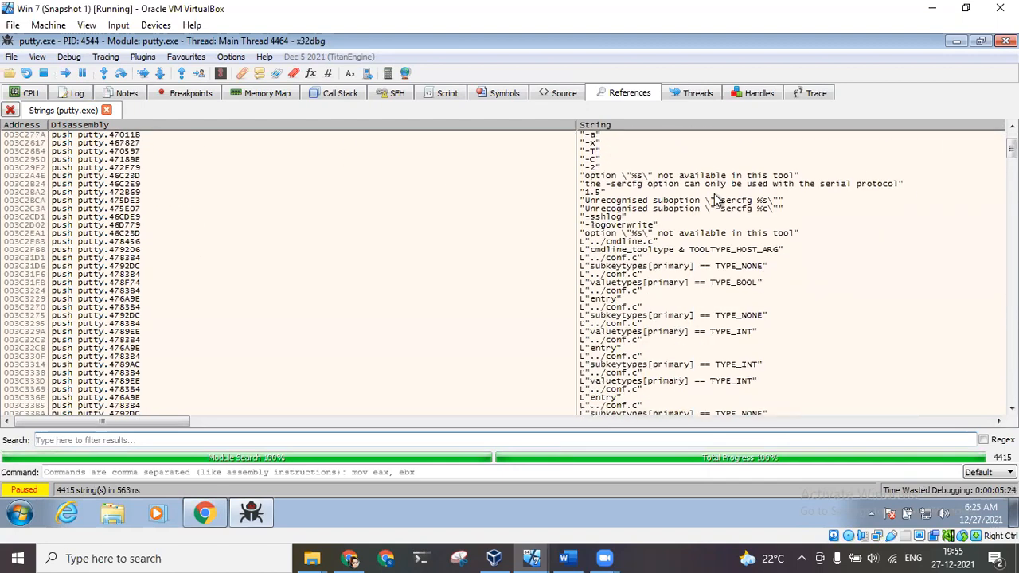
scroll(down, 3)
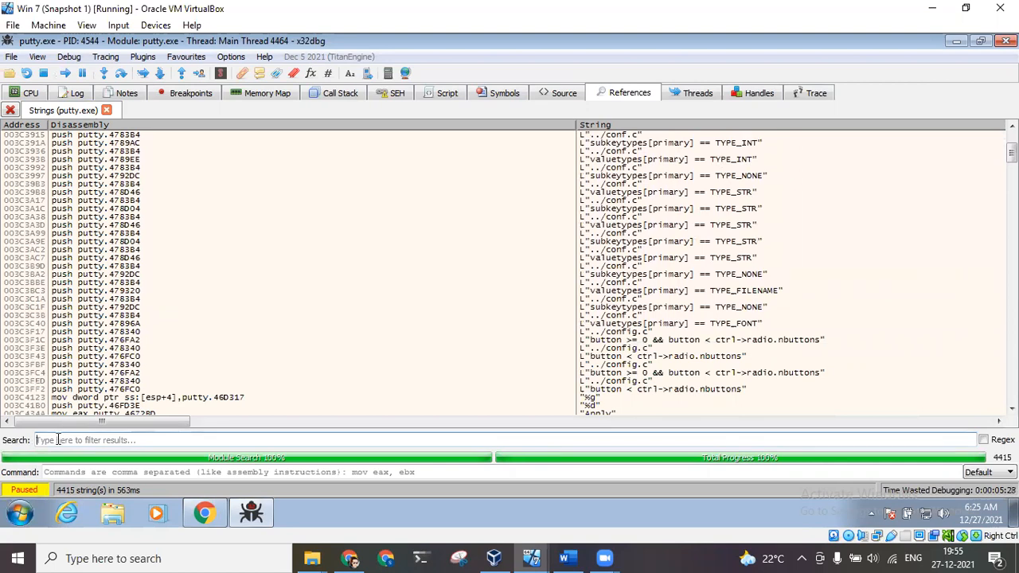
text(Login)
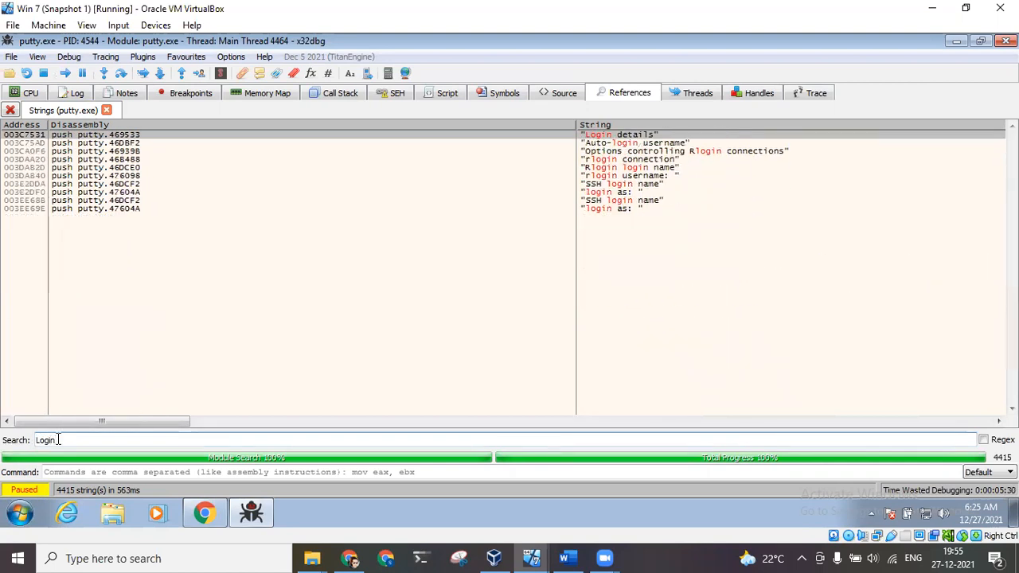
text(as)
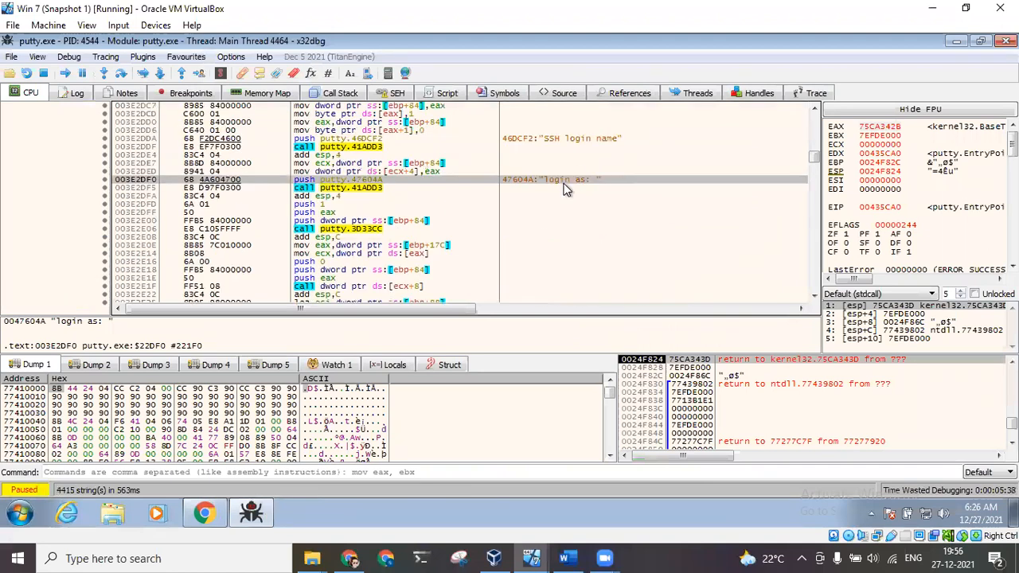
mouse_move(570, 181)
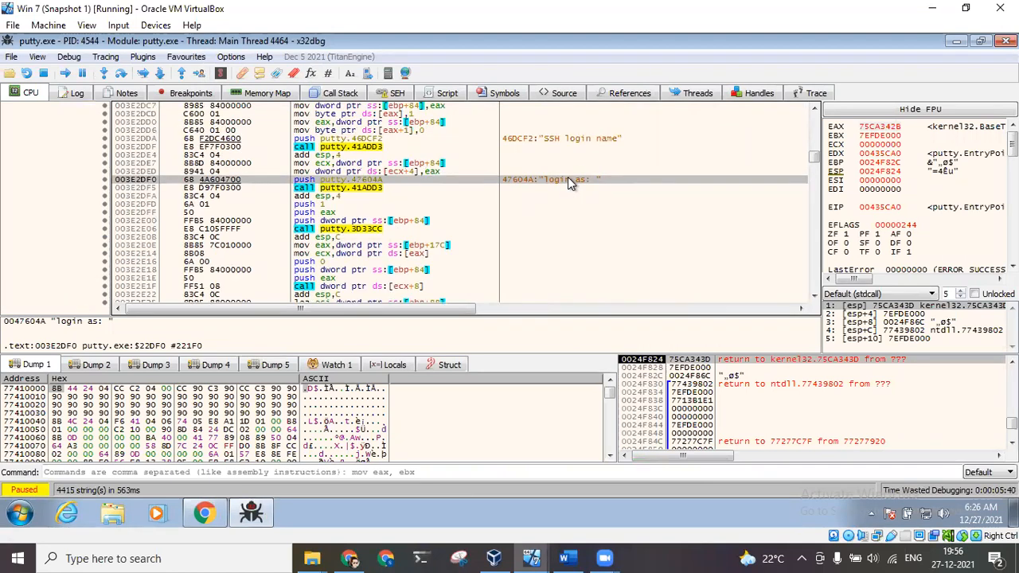
- Reassemble the push at 003E2DF0 to push 0x47604B instead of 0x47604A
right_click(567, 180)
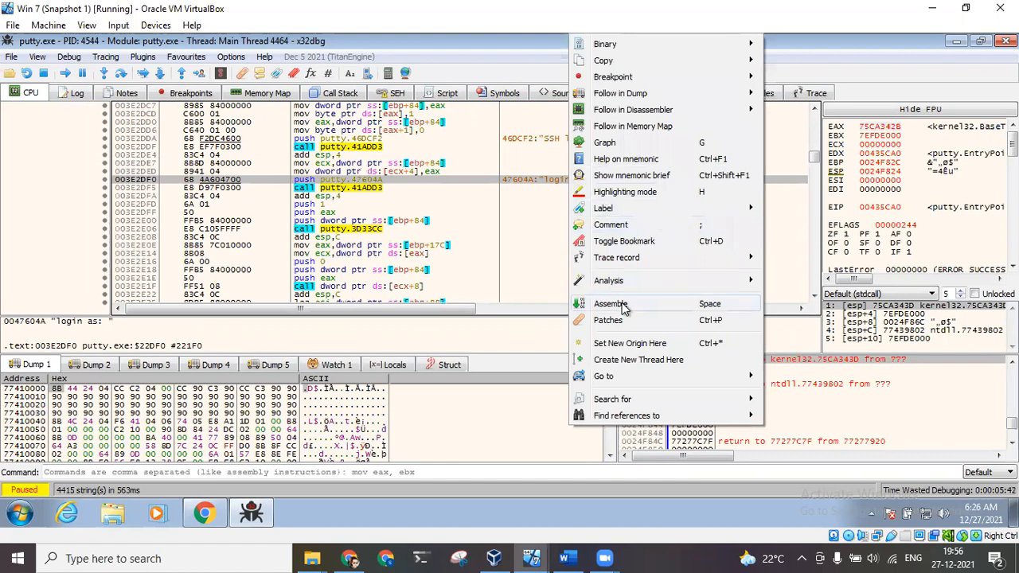
click(611, 303)
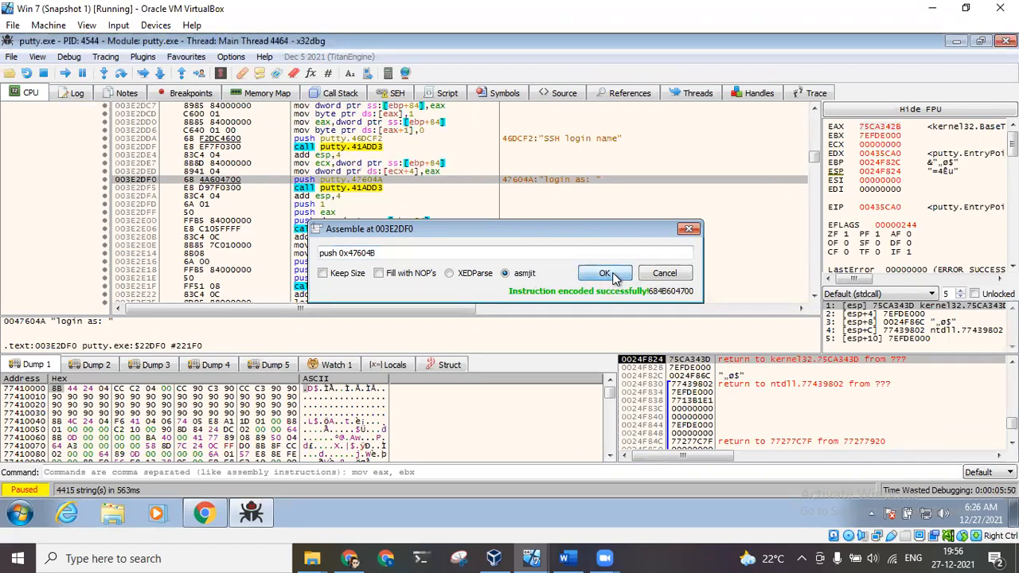
click(604, 272)
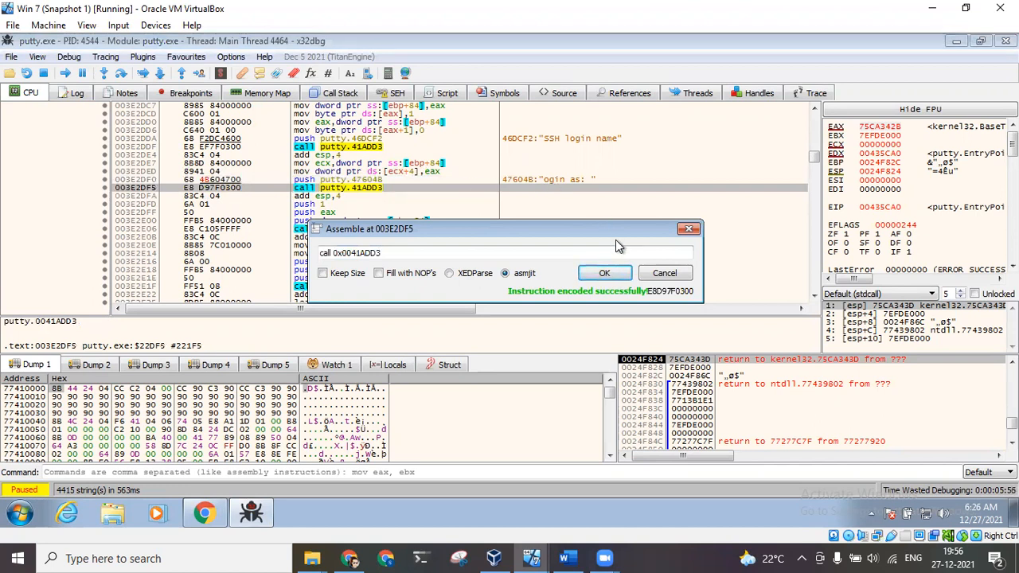
click(604, 272)
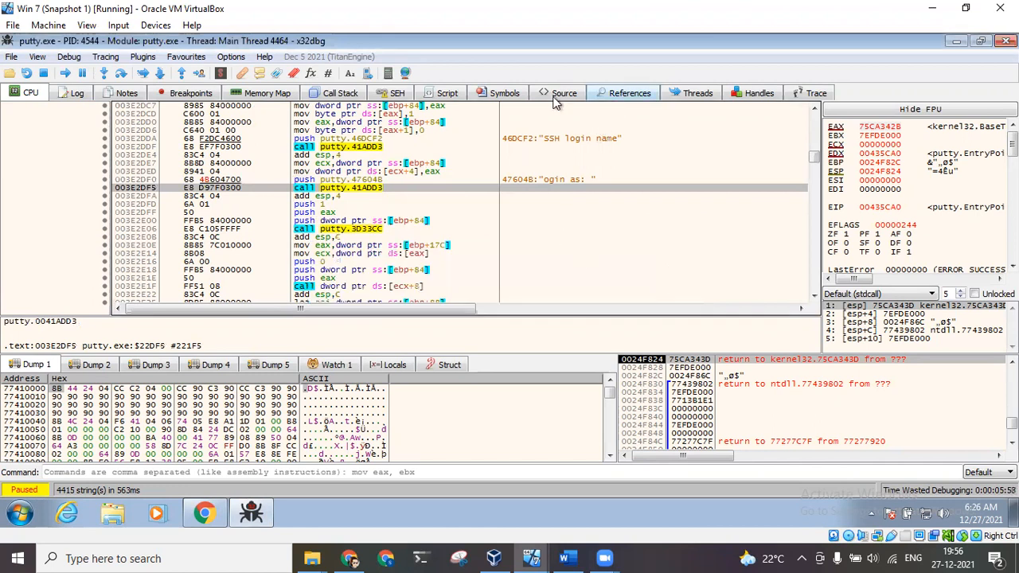
- Reassemble the push at 003EE69E to push 0x47604B as well
click(628, 93)
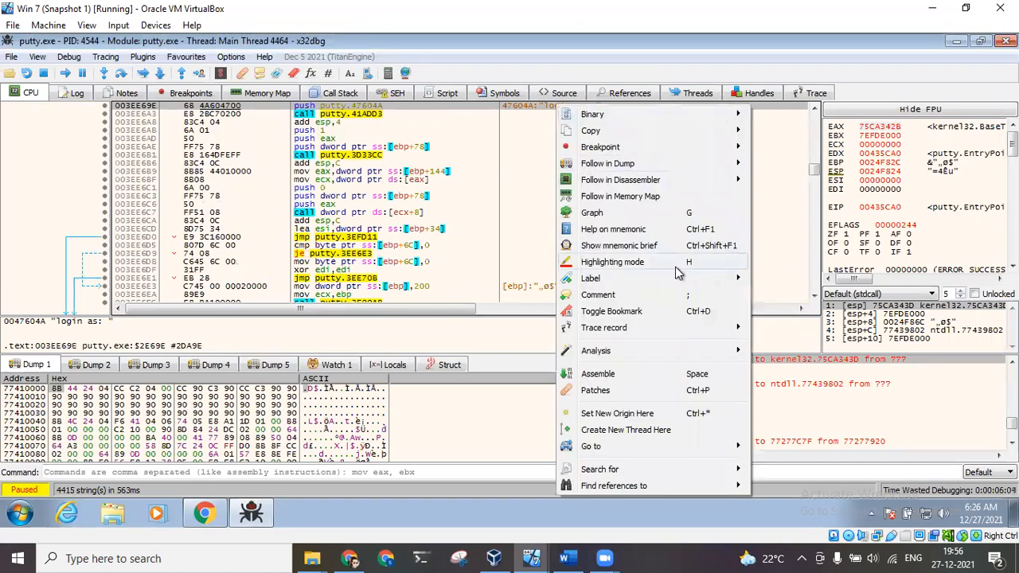
click(598, 374)
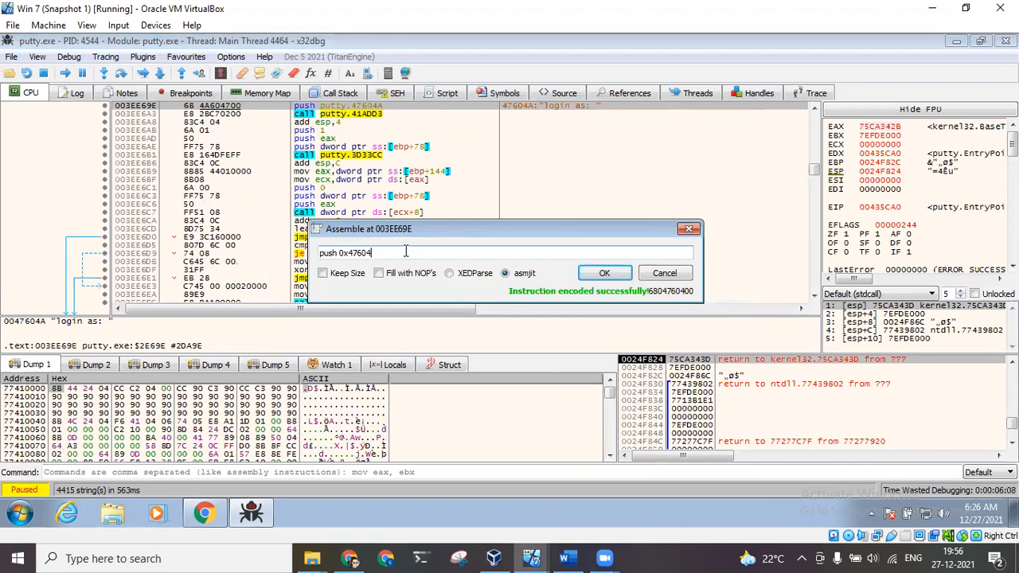
text(B)
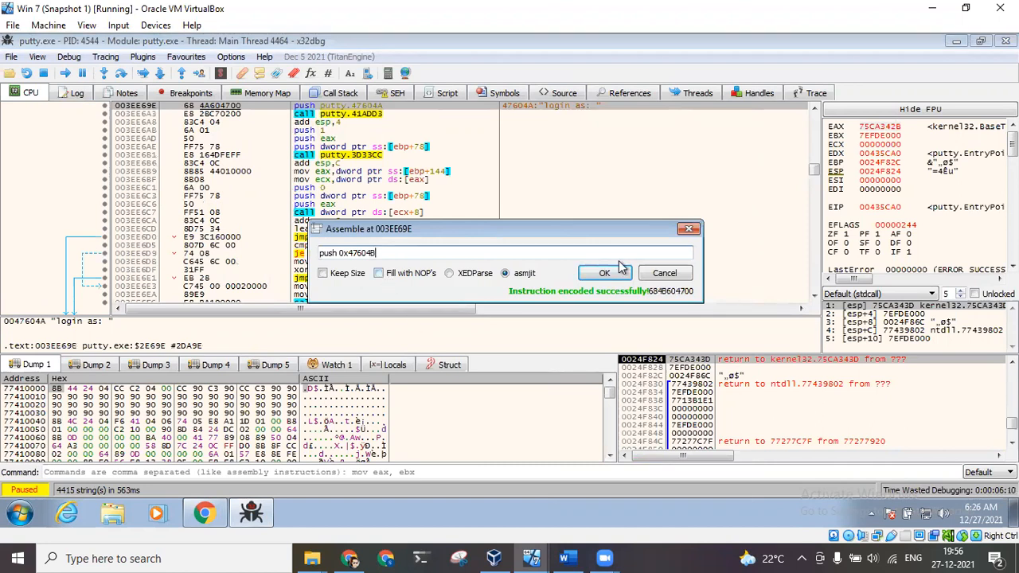
click(604, 273)
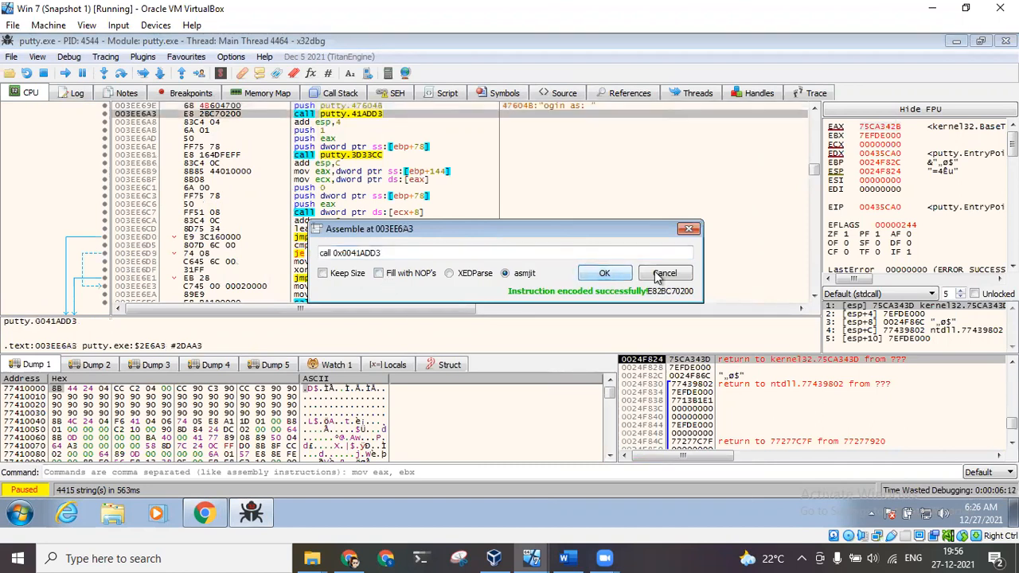
click(665, 273)
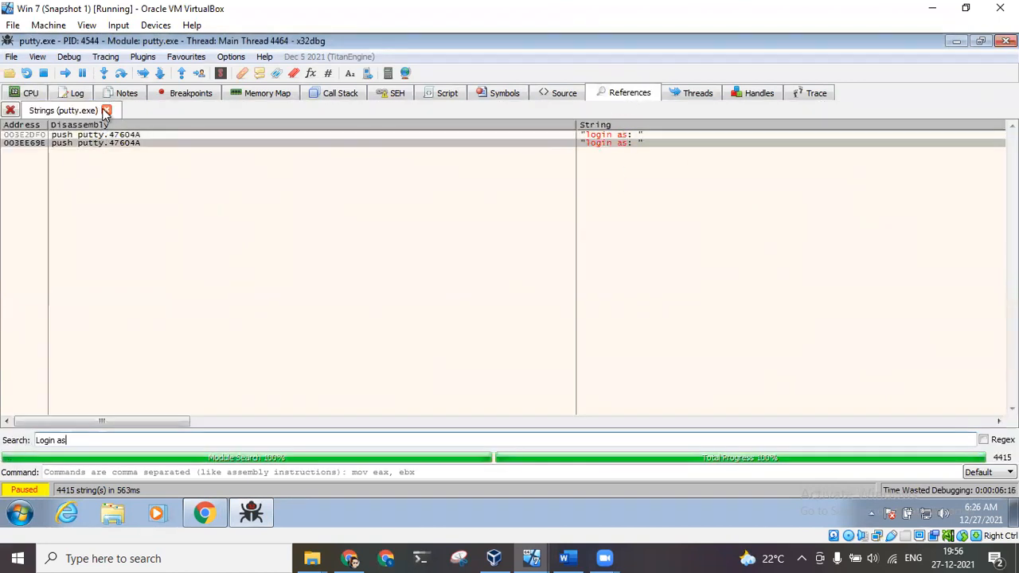
- Close the old string results, rerun the string search for 'ogin as', and return to CPU view
click(105, 111)
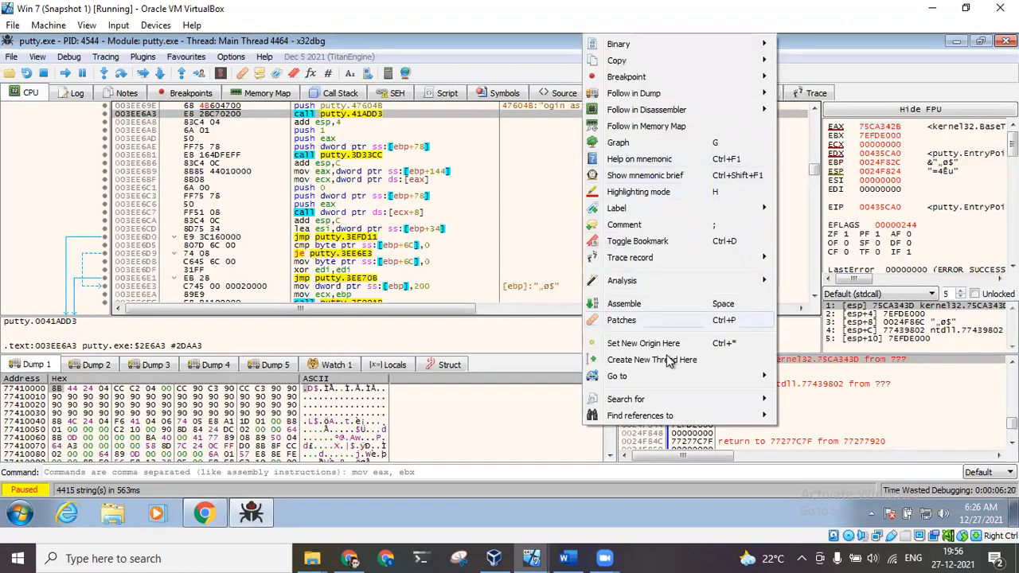
click(625, 399)
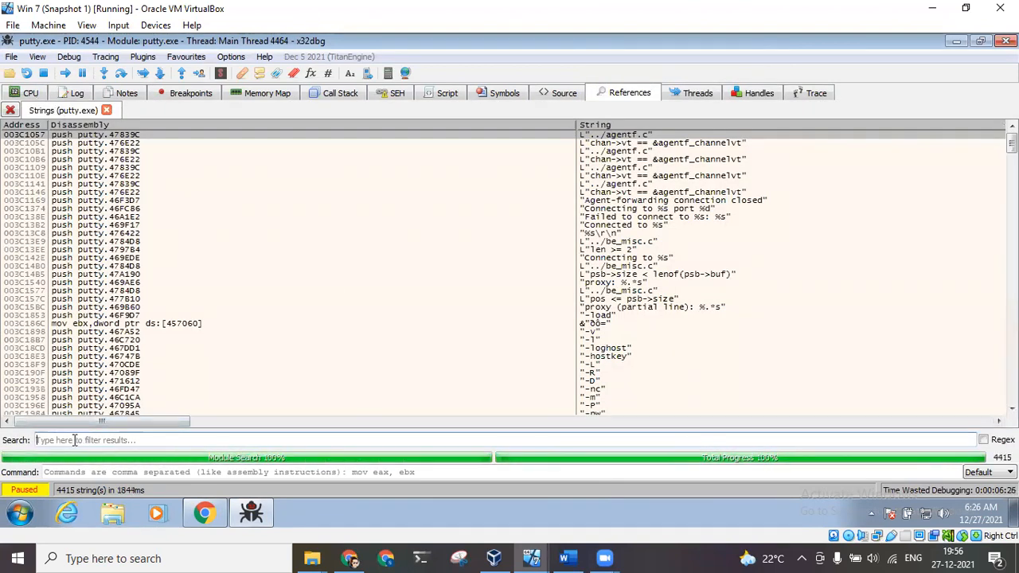
text(Logi)
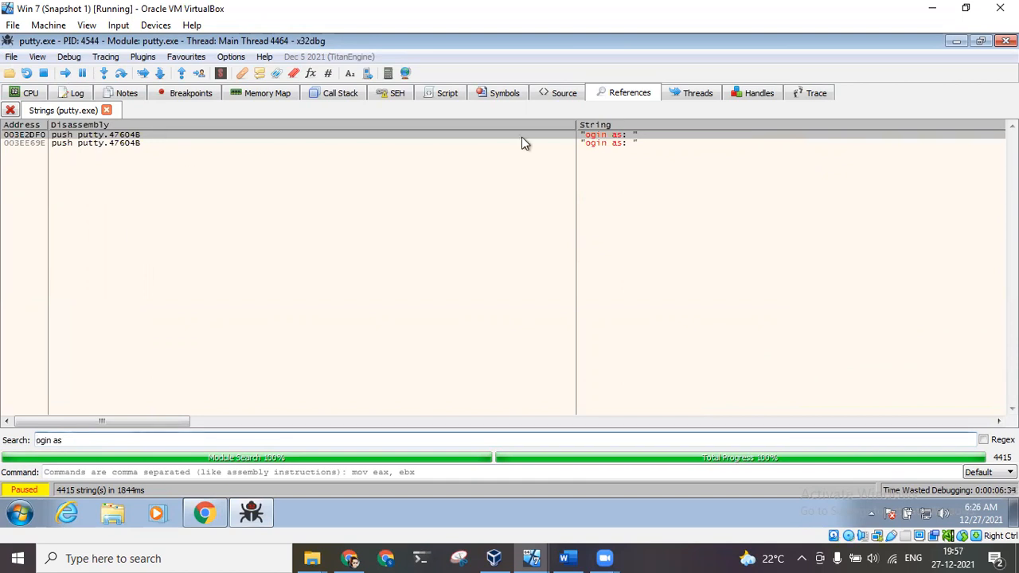
mouse_move(332, 248)
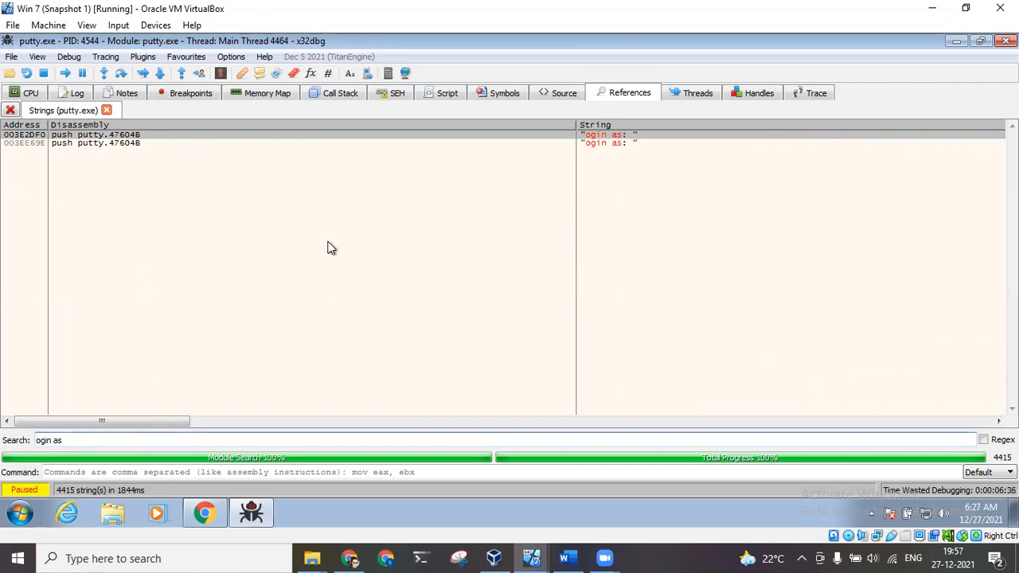
mouse_move(340, 116)
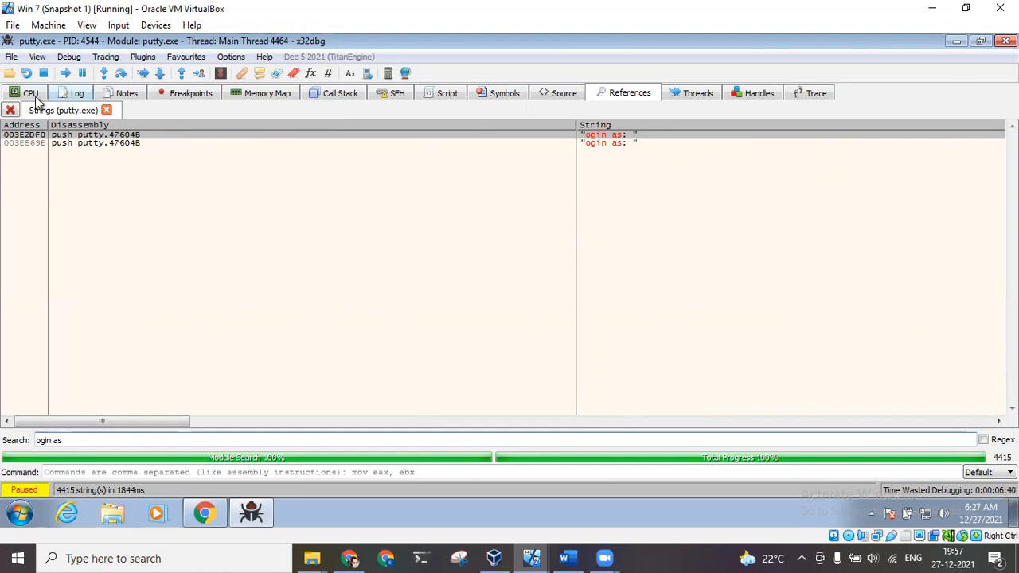
click(30, 92)
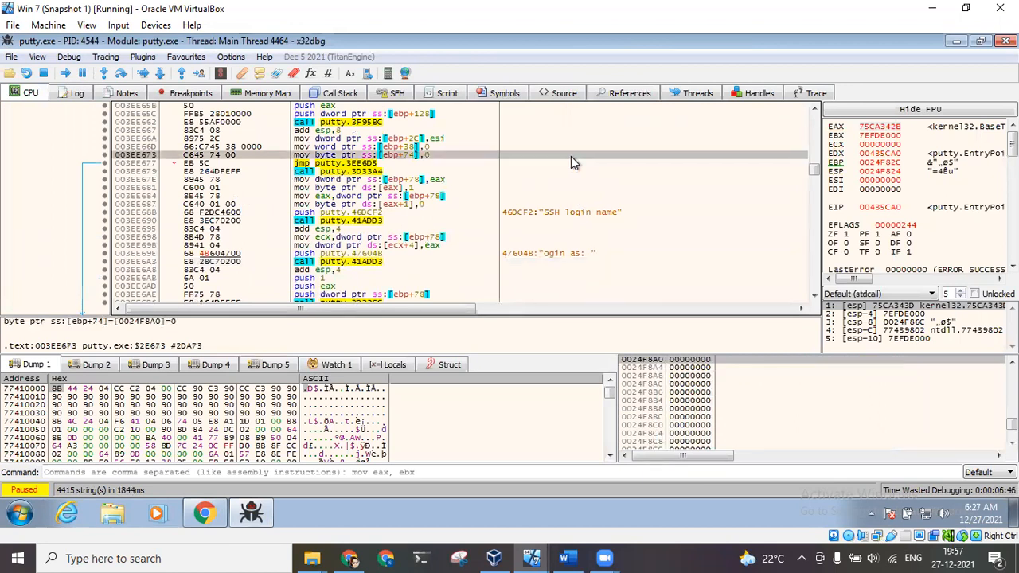
mouse_move(557, 127)
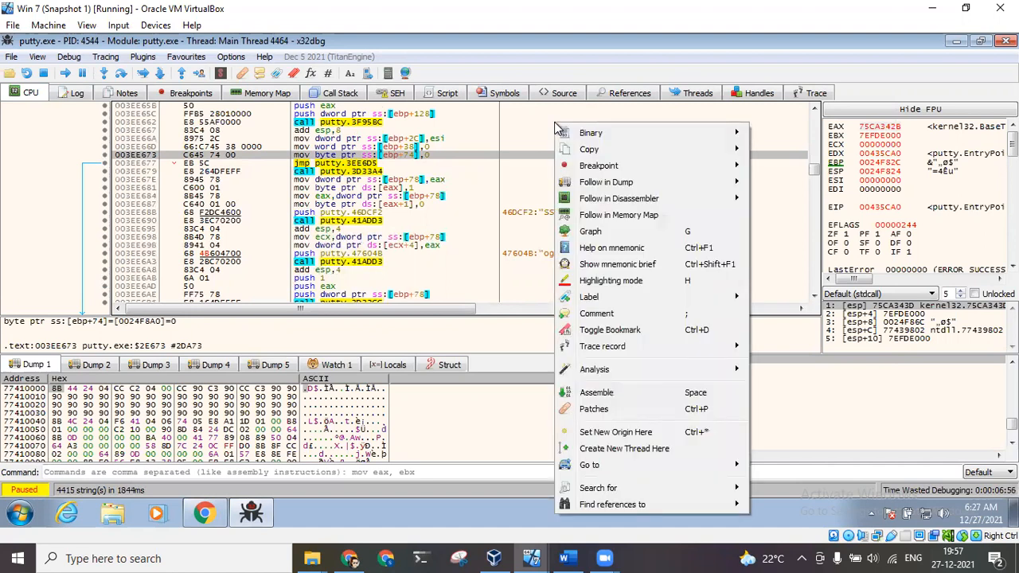
- Select the call at 003EE679 and open the Patches list with its two 4A→4B patches
click(498, 171)
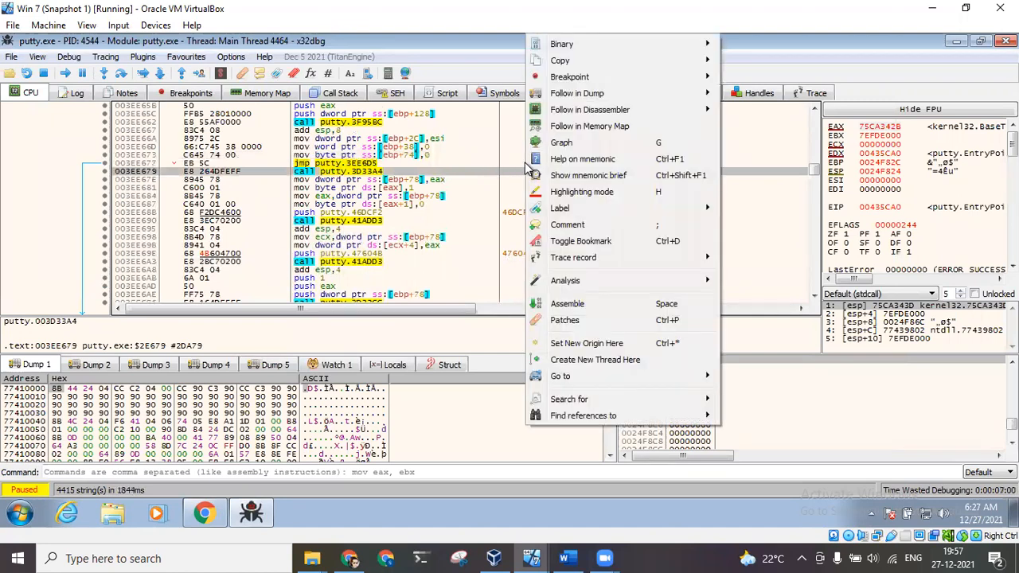
mouse_move(613, 332)
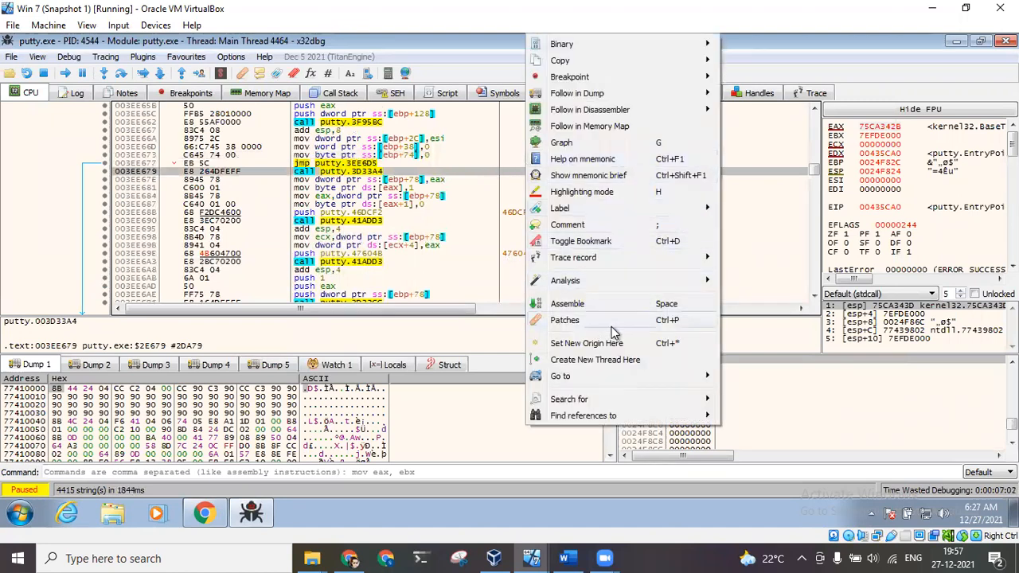
click(564, 319)
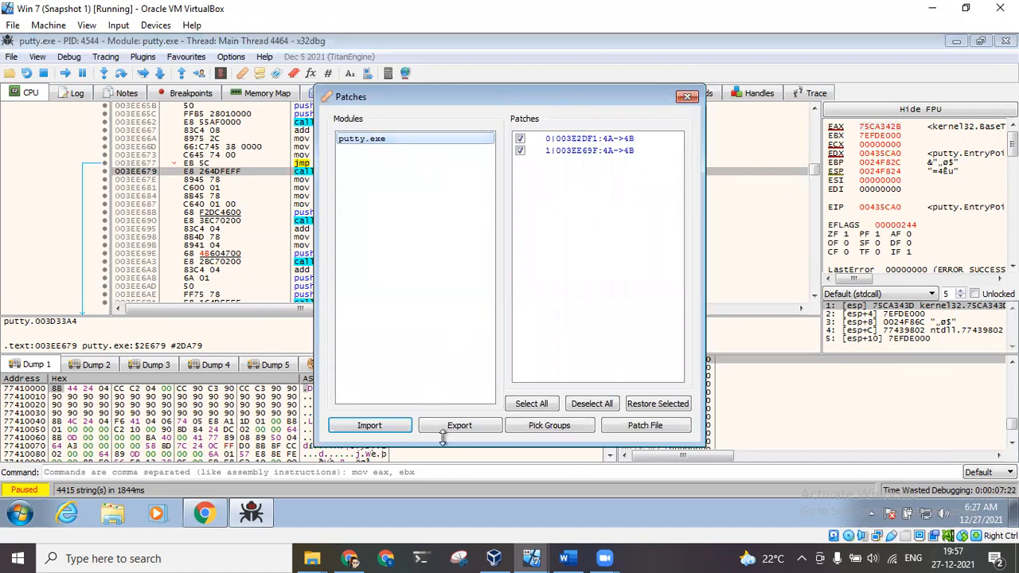
- Begin writing the patches to file, dismissing and then re-triggering the relocation-overlap warning
click(645, 424)
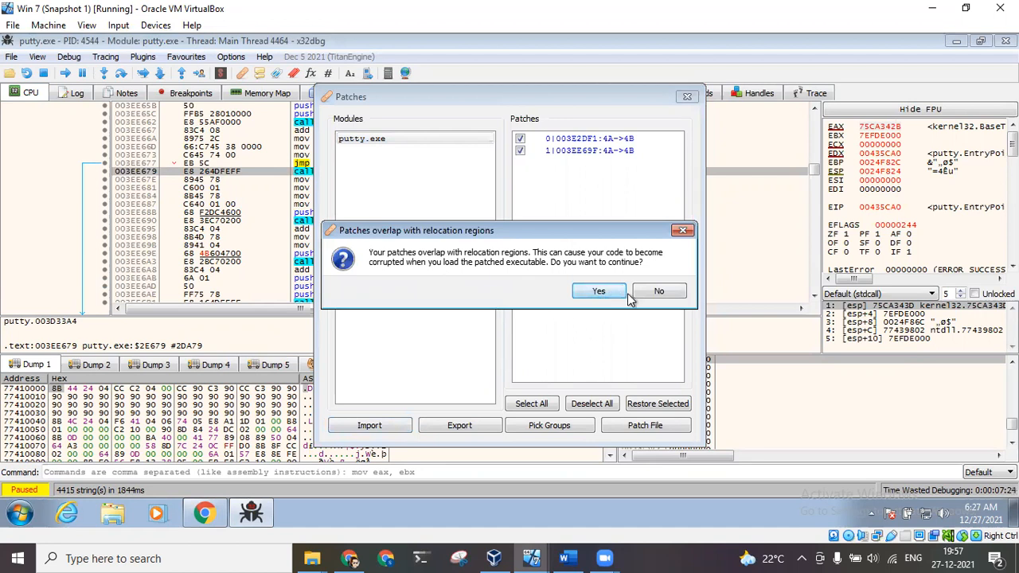
click(599, 290)
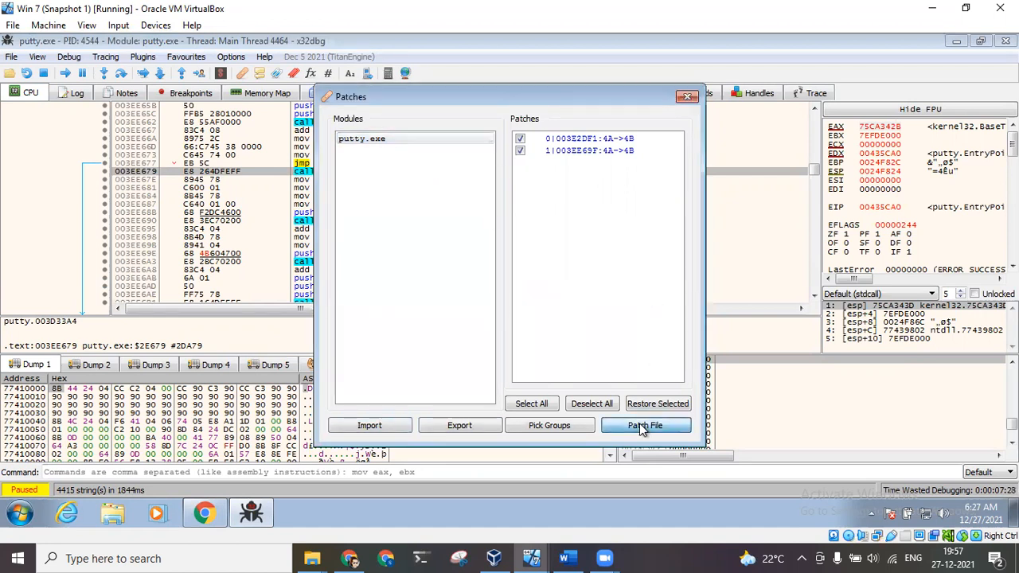
click(645, 425)
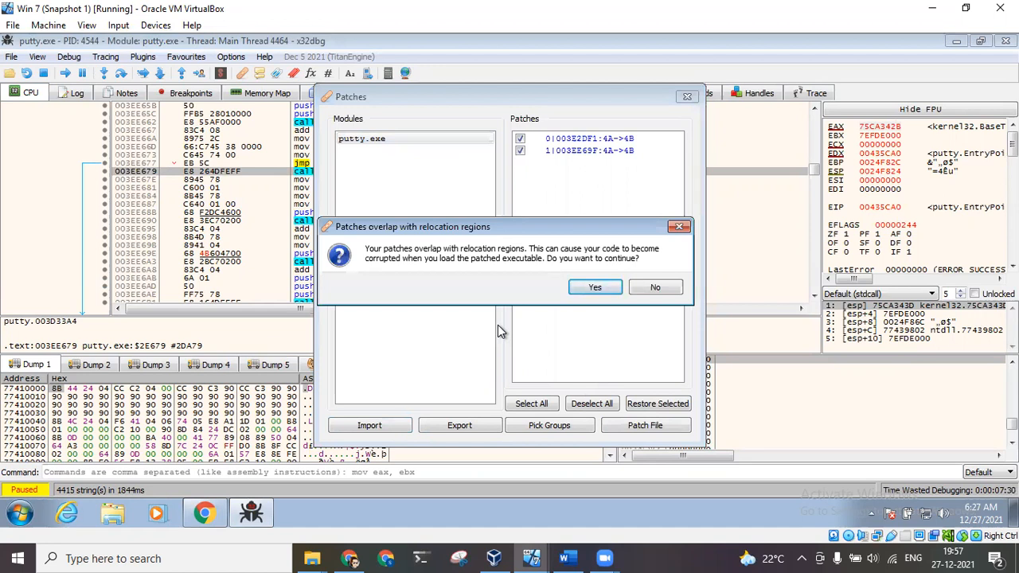
mouse_move(676, 298)
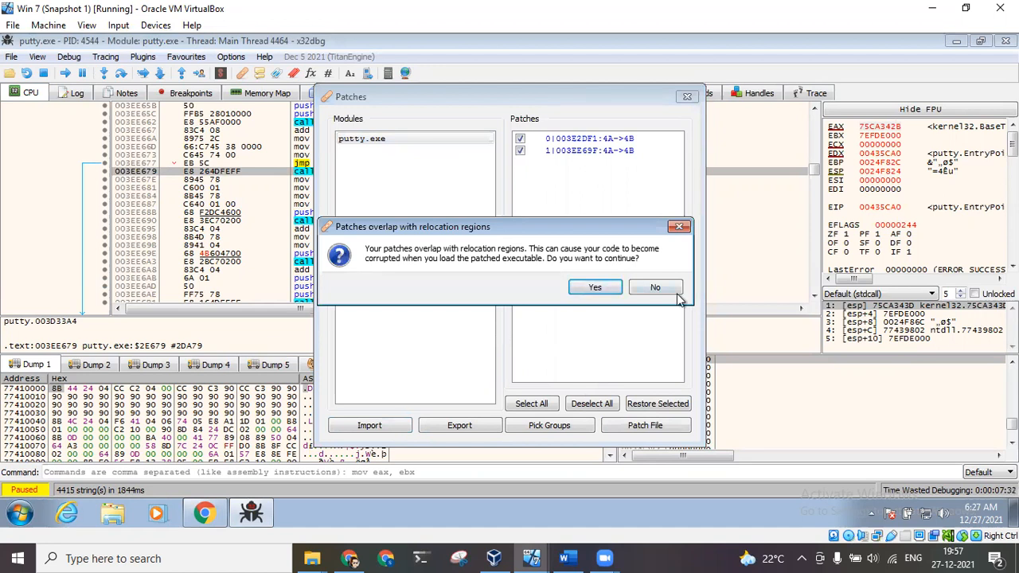
- Accept the warning and save the patched executable as putty2.exe on the Desktop
click(594, 287)
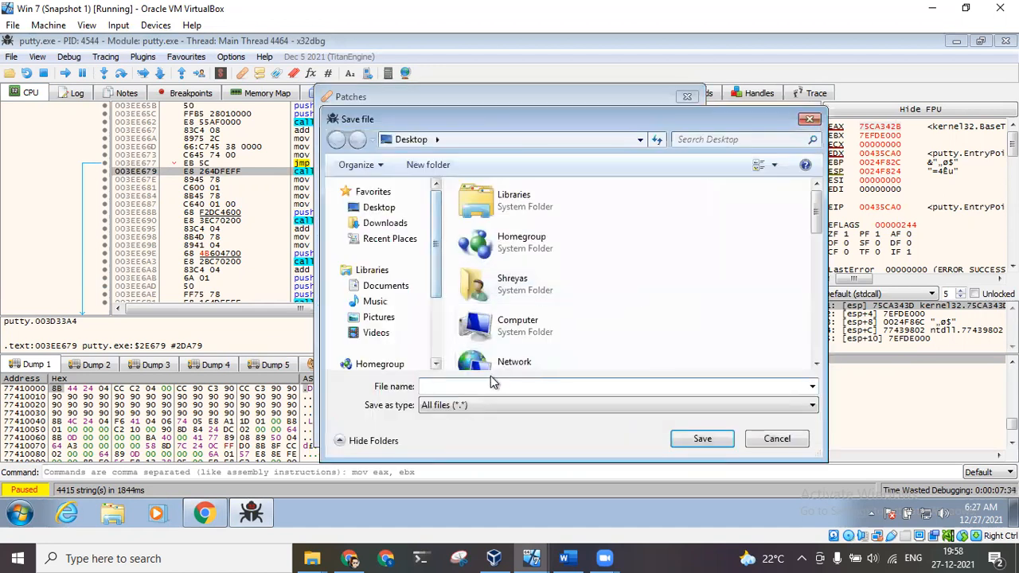
text(puy)
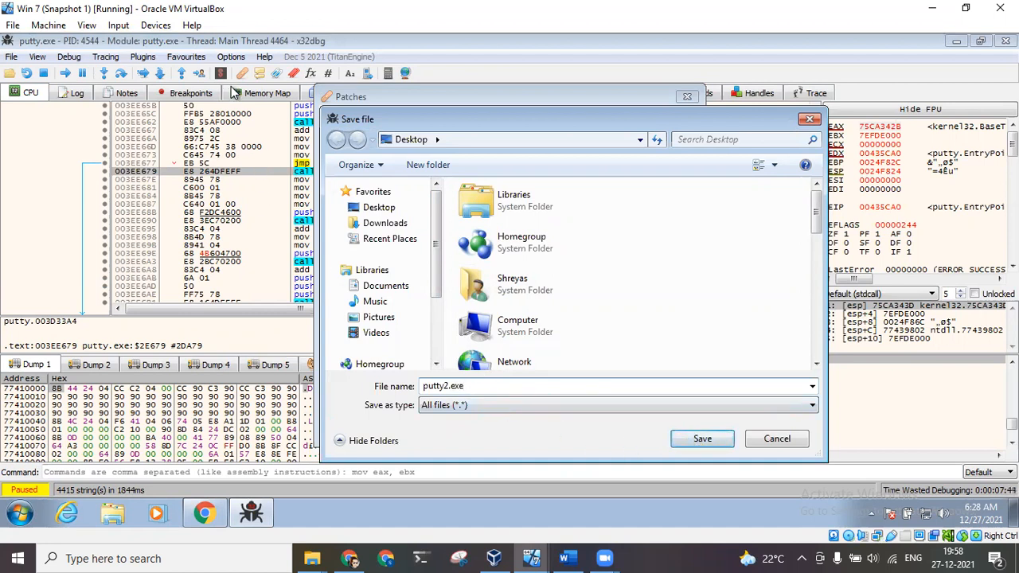
mouse_move(258, 213)
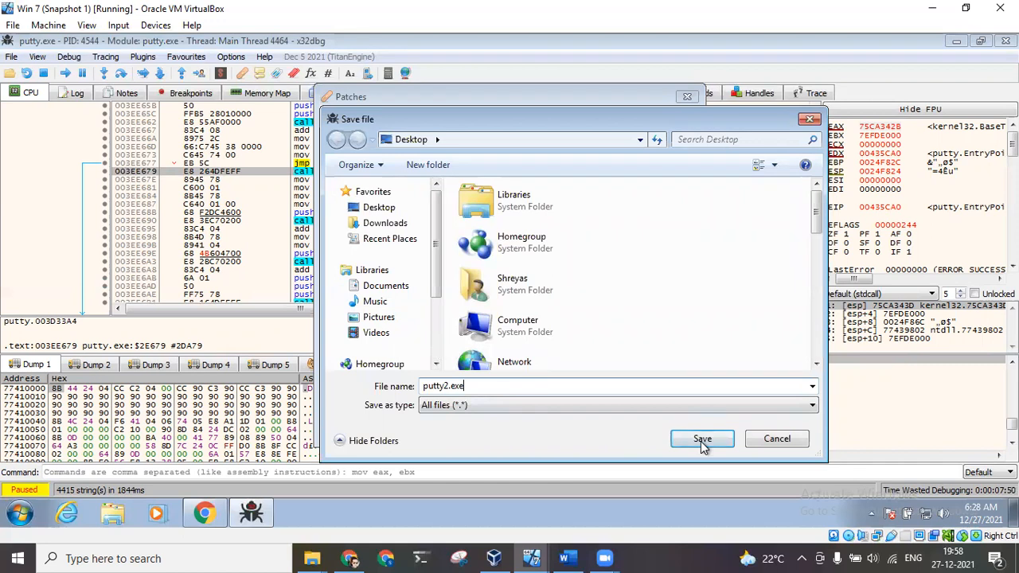
click(701, 439)
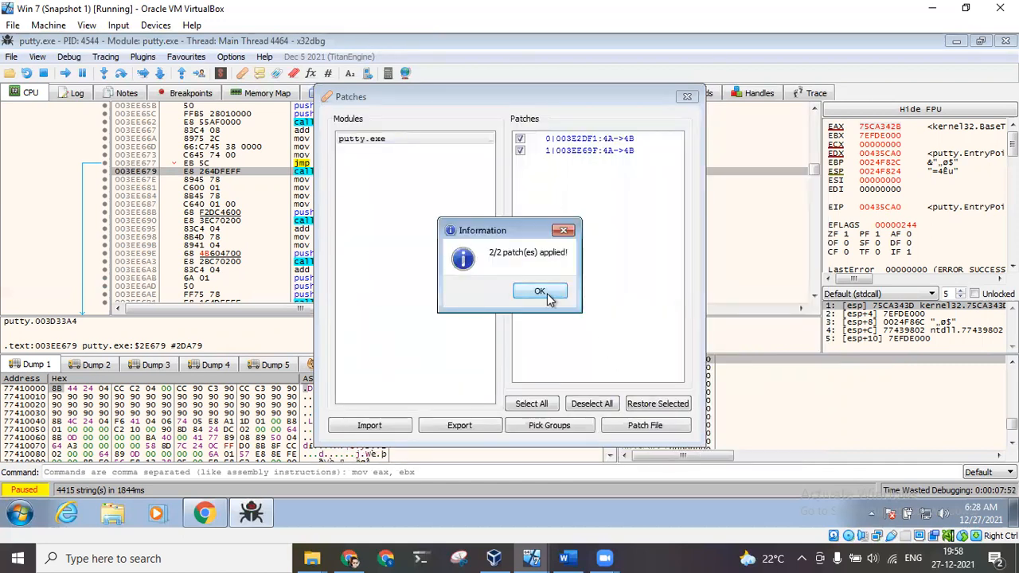
click(539, 290)
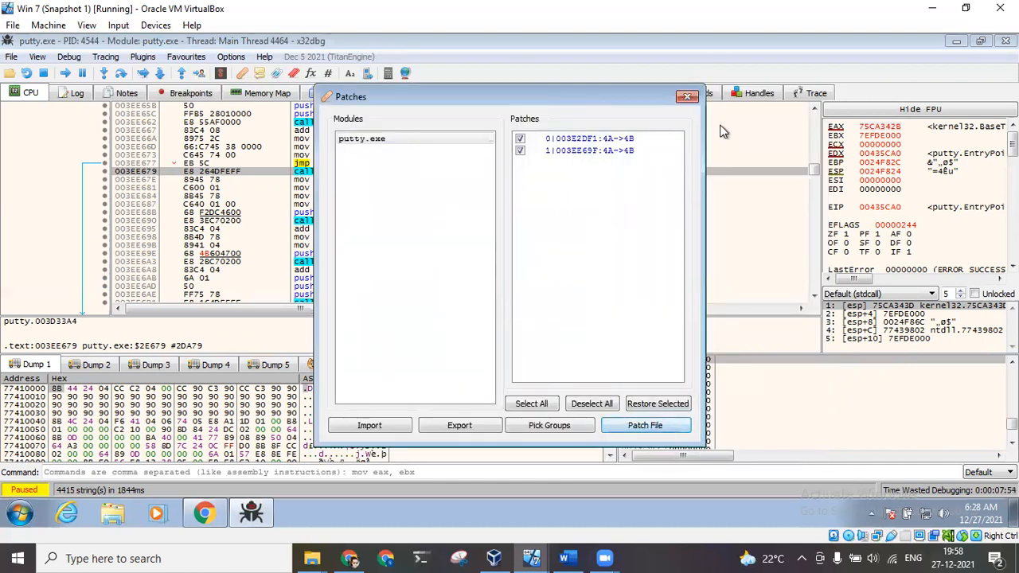
- Exit x32dbg, ending the still-running putty.exe debuggee
click(686, 96)
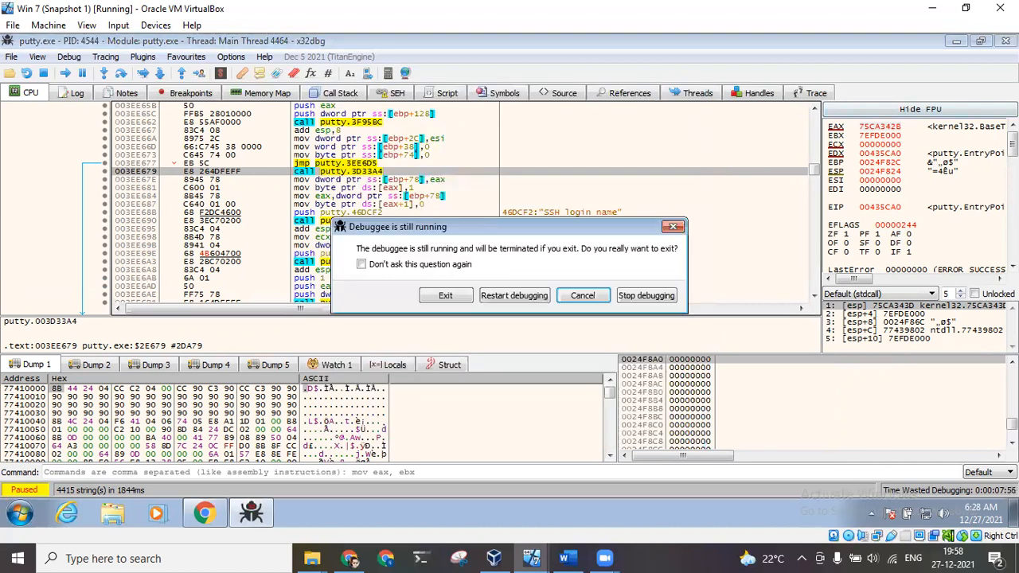
click(645, 295)
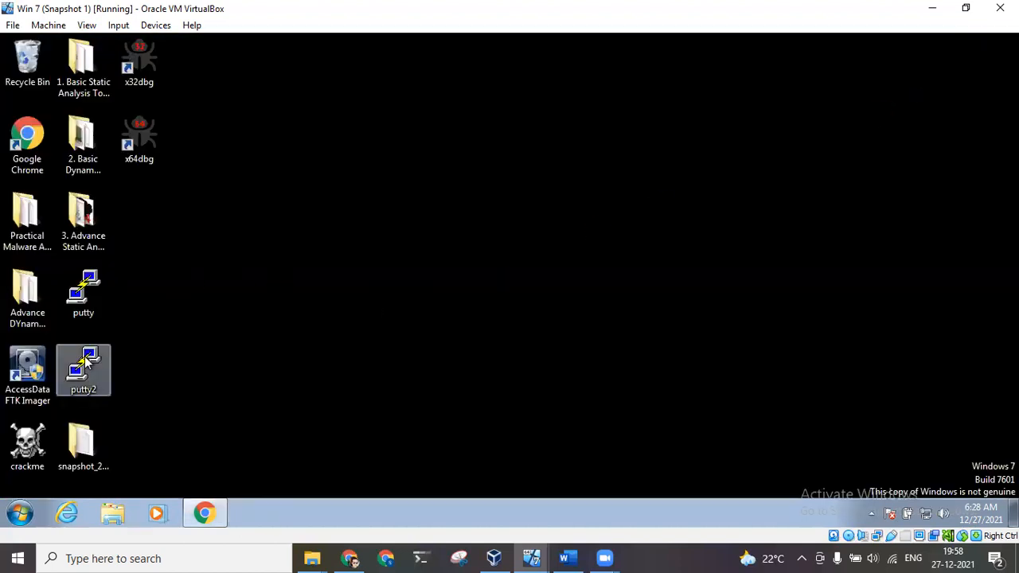
mouse_move(87, 366)
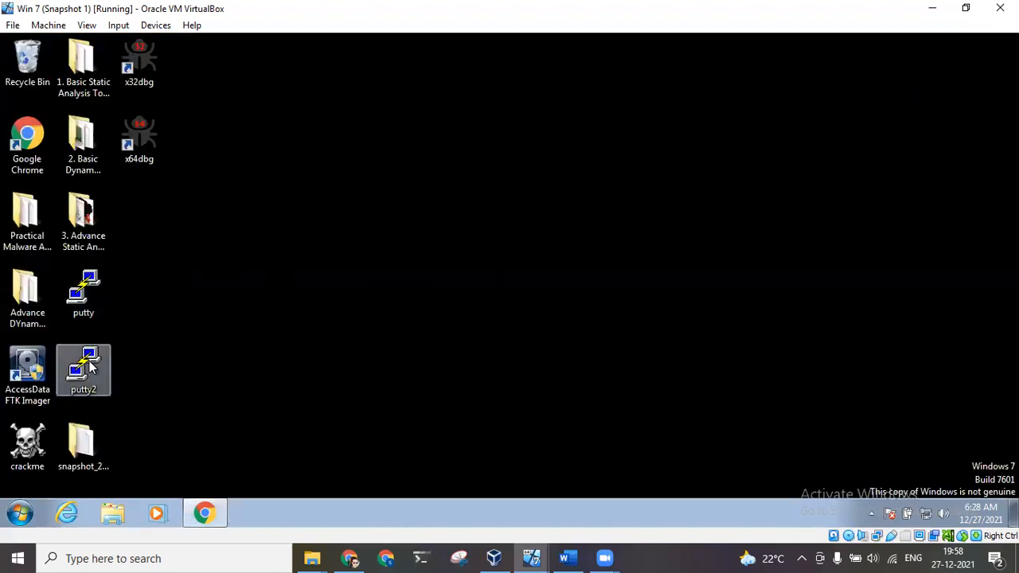
- Launch the patched putty2 and connect it to 192.168.29.8
double_click(83, 369)
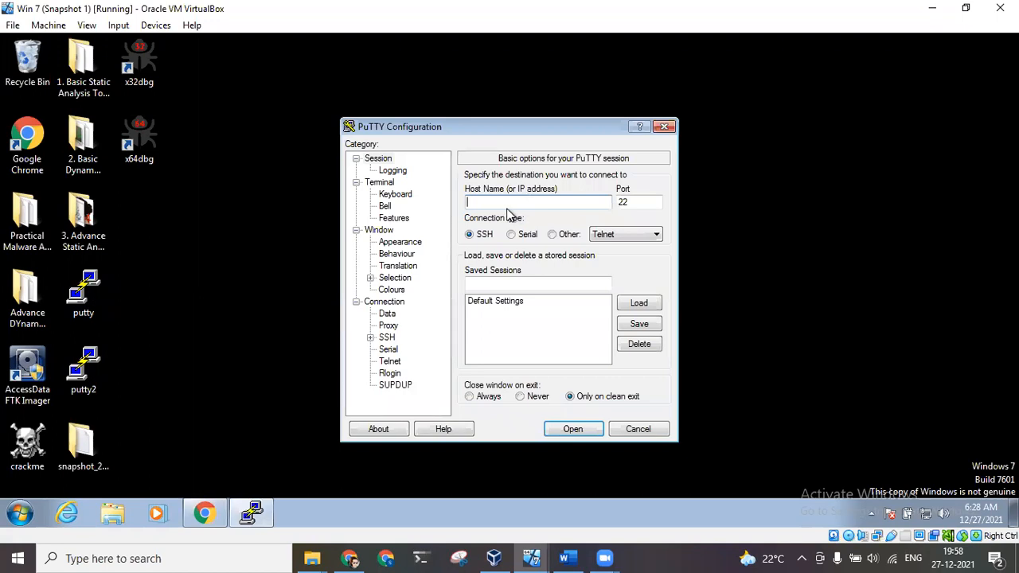
text(192.168.29.8)
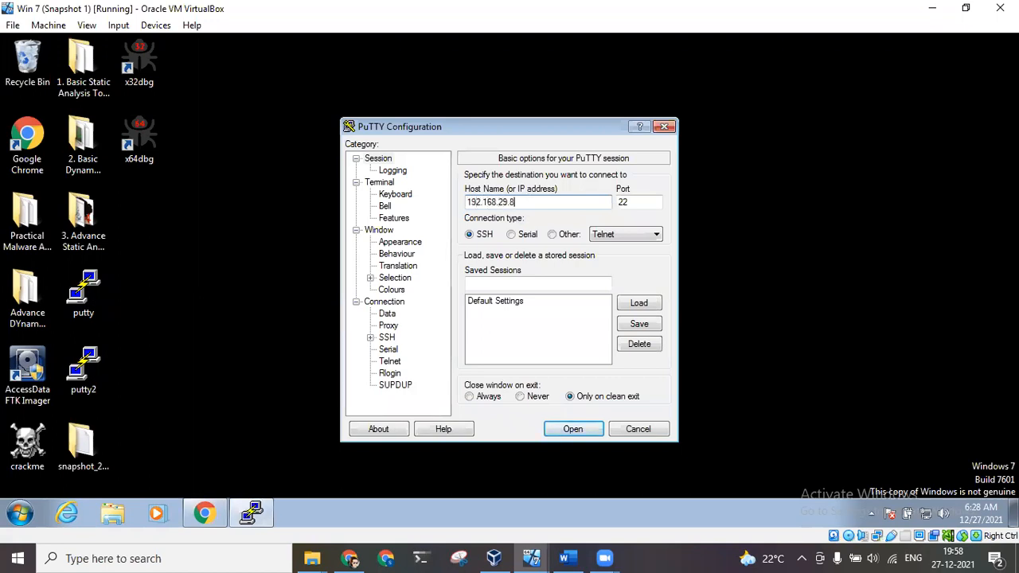
click(572, 428)
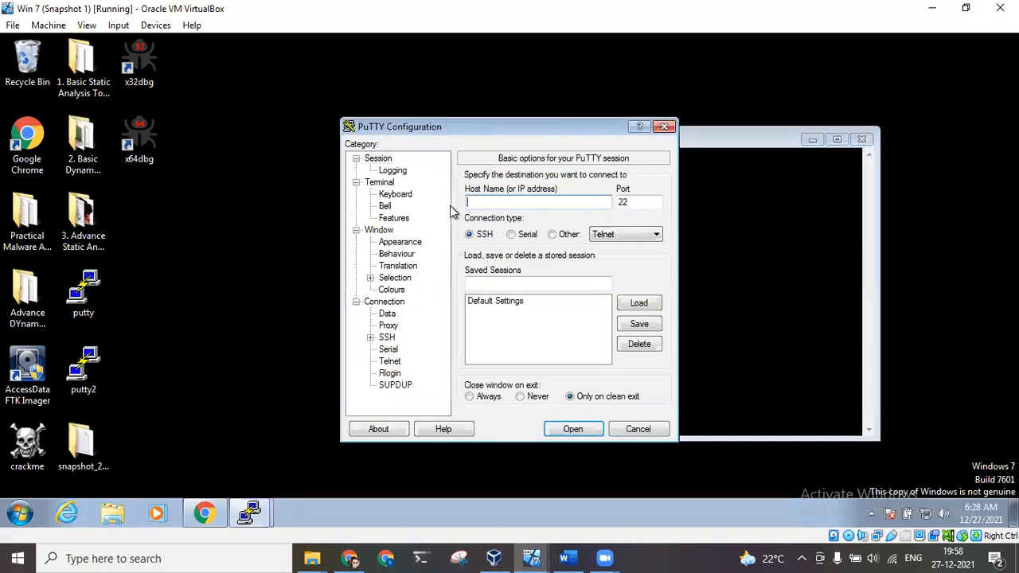
- Connect a second session from the original PuTTY to 192.168.29.8
text(192.168.29)
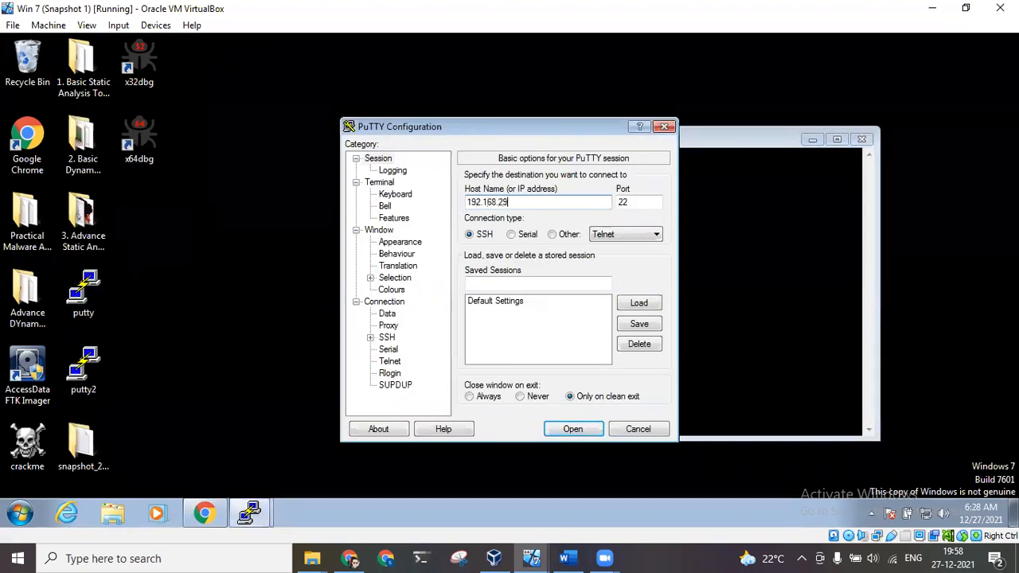
text(.8)
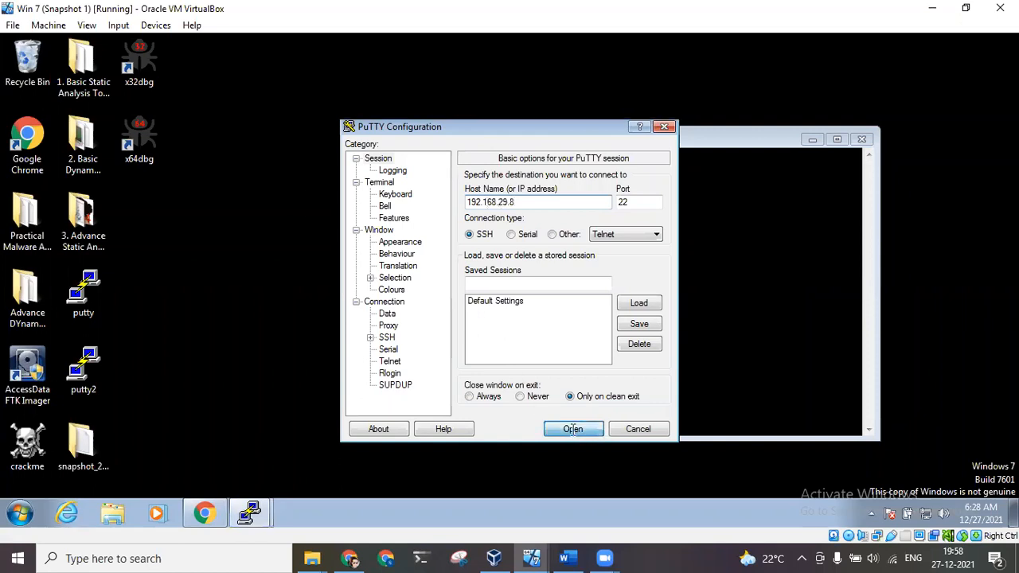
click(573, 428)
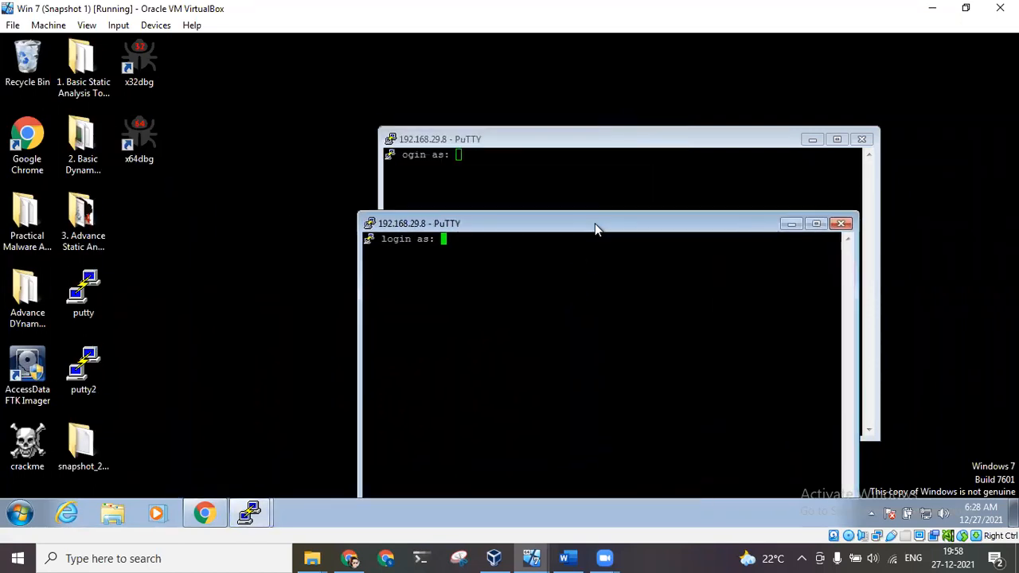